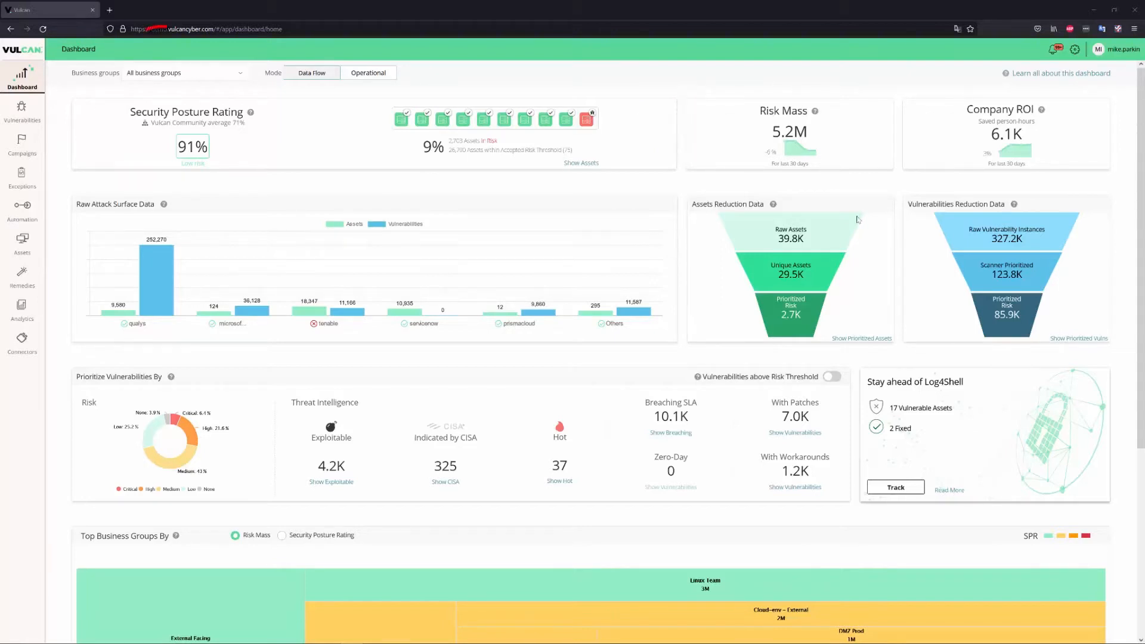
Step: Filter the dashboard to the Azure business group, then back to all business groups
left_click(185, 71)
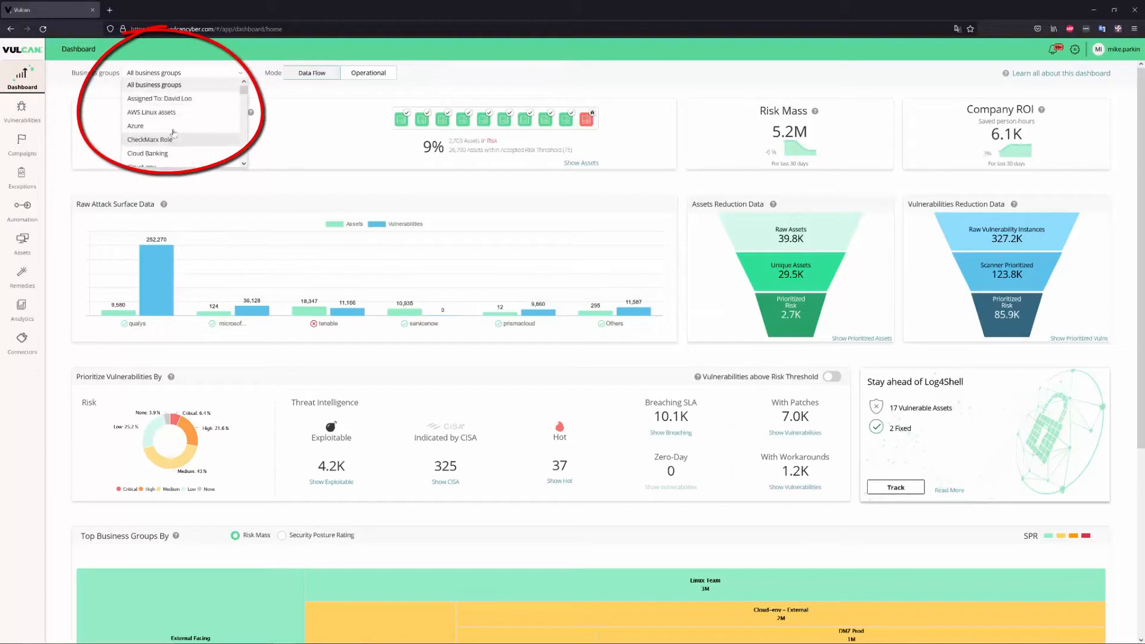
left_click(136, 125)
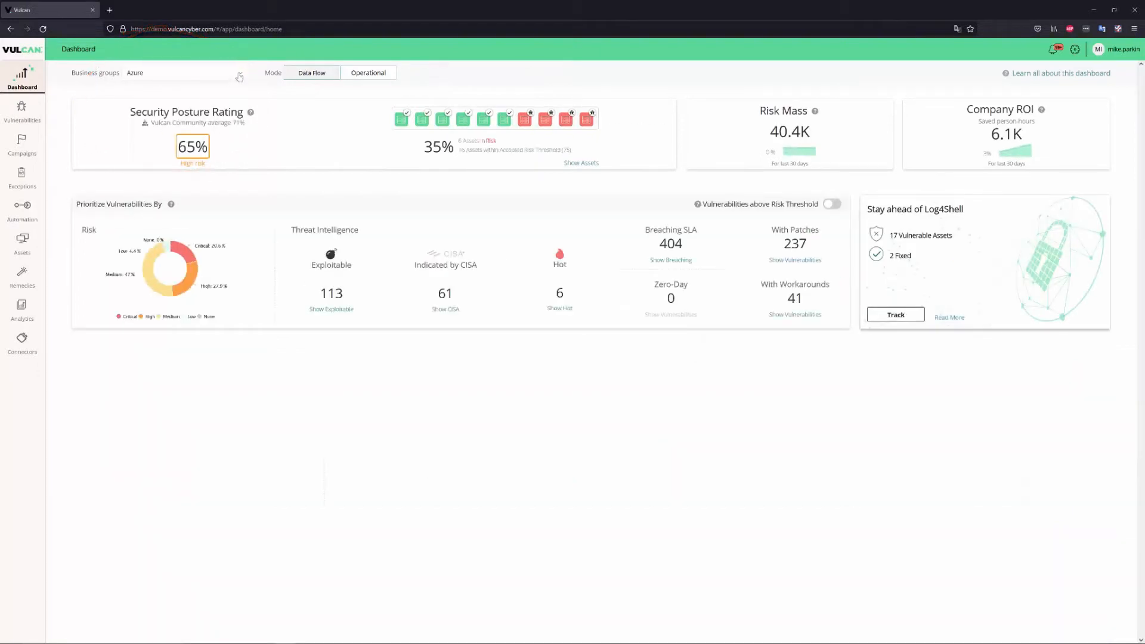
left_click(185, 72)
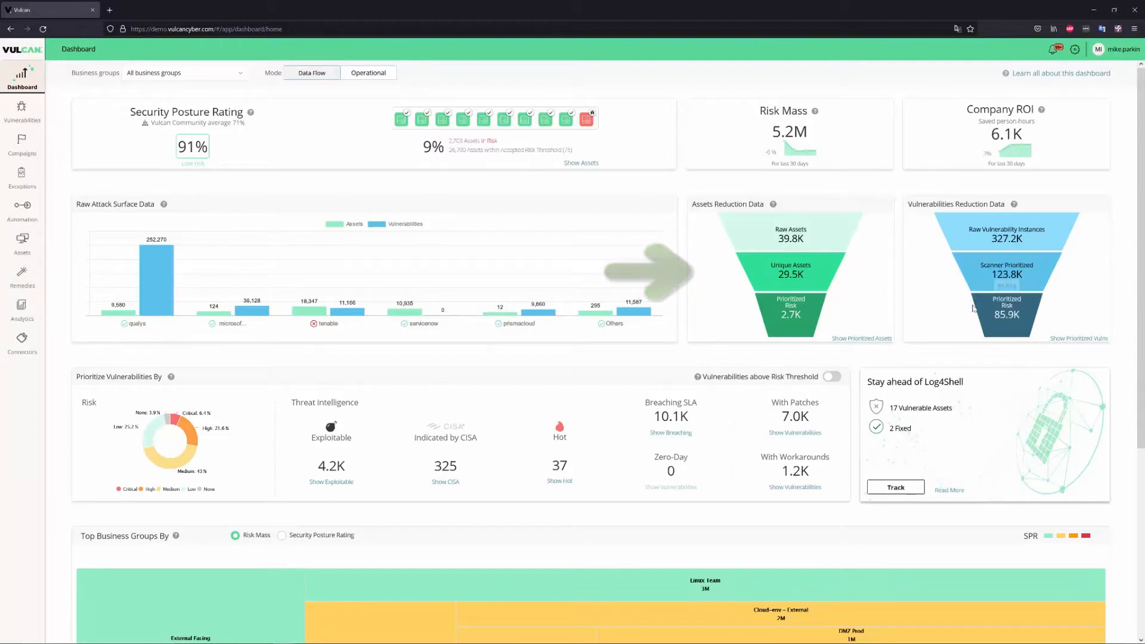
Step: View Top Business Groups by Security Posture Rating and back by Risk Mass, returning to the top
scroll("down", 3)
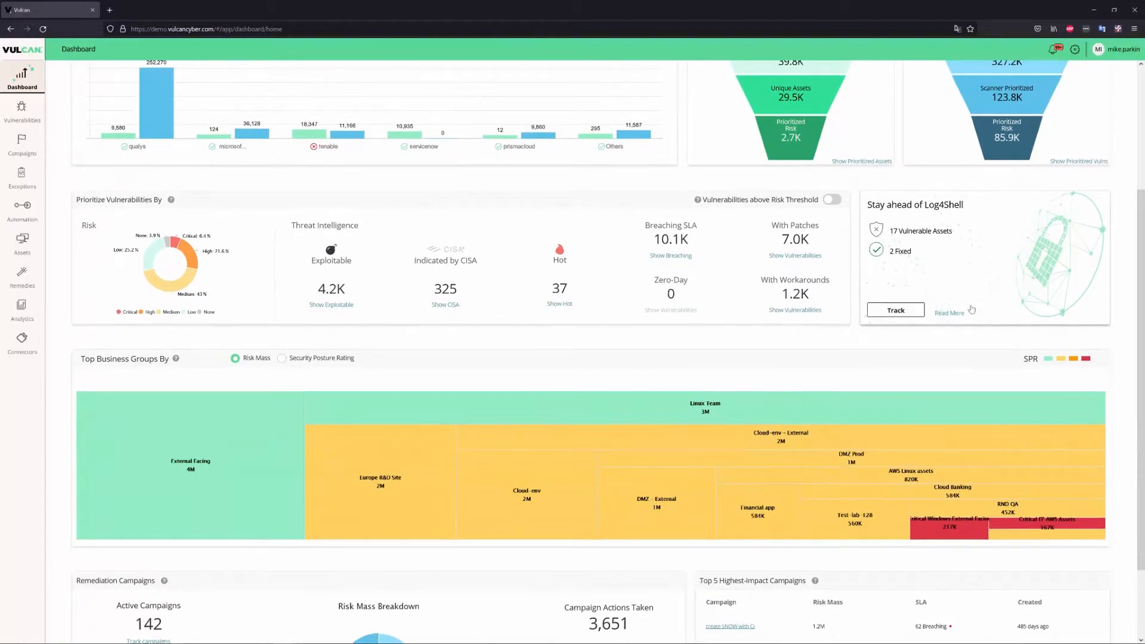
scroll("down", 3)
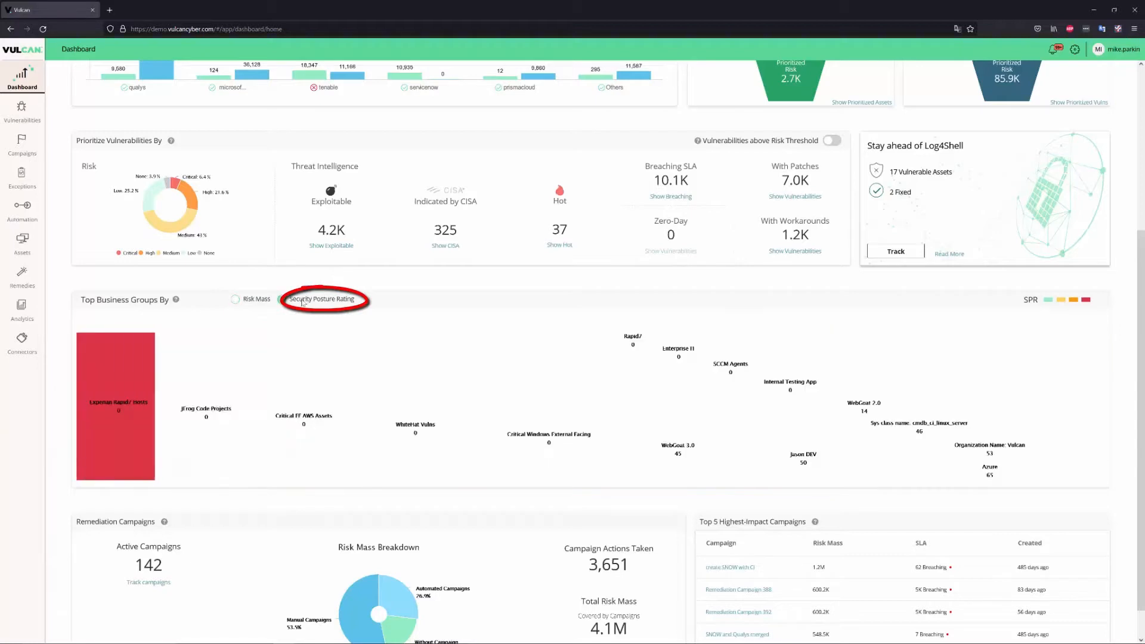
left_click(233, 298)
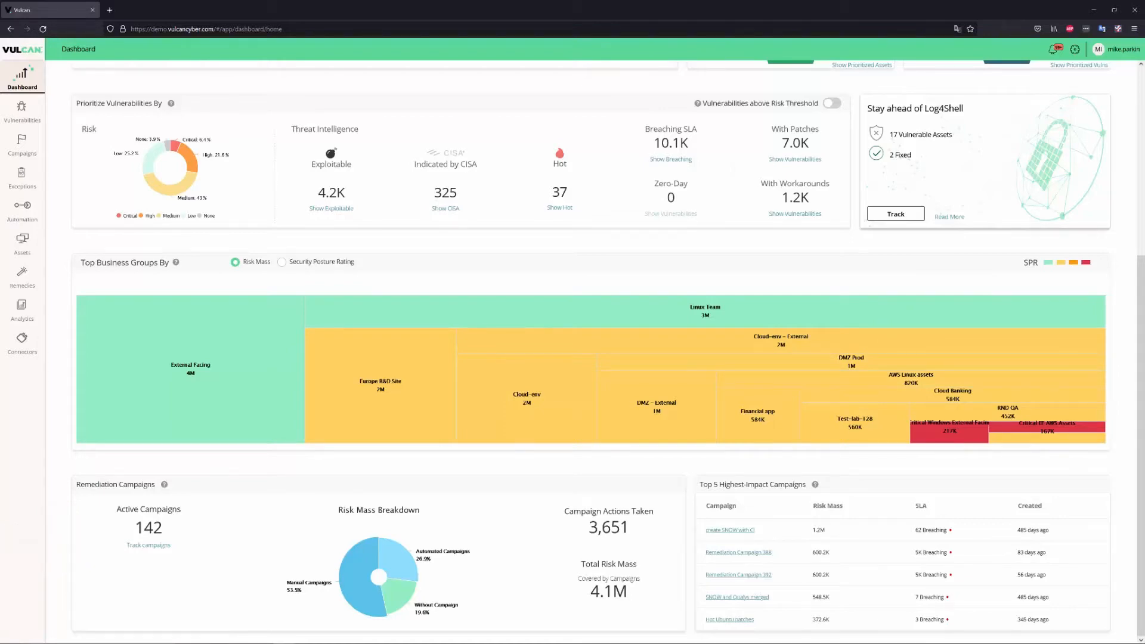
scroll("up", 3)
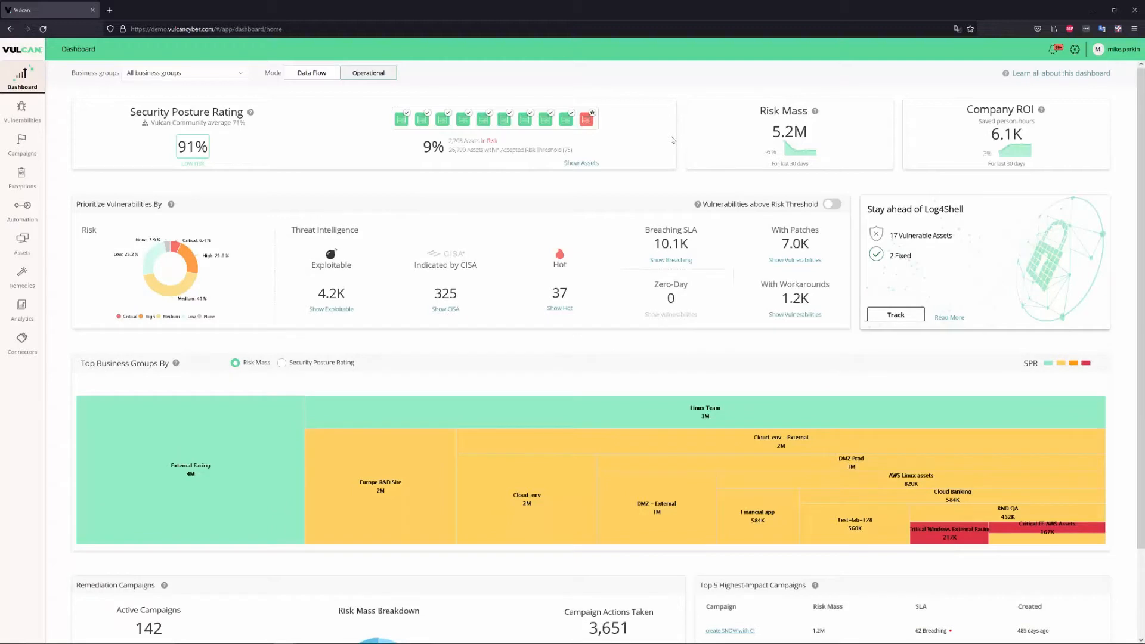
mouse_move(721, 141)
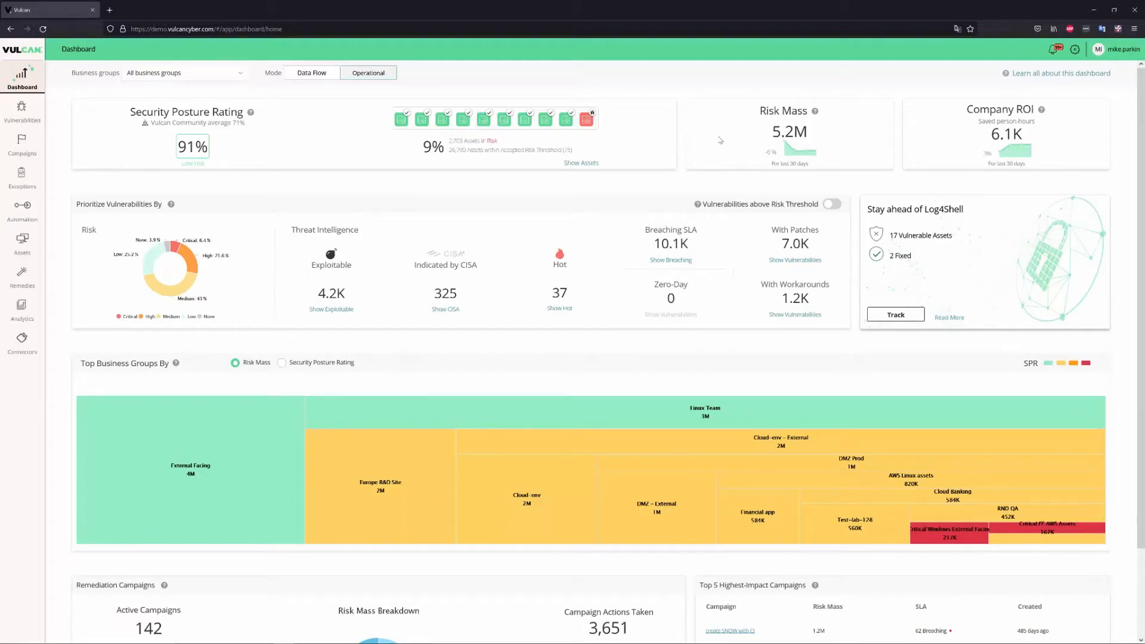
Step: Go to the Vulnerabilities pane from the sidebar
left_click(23, 109)
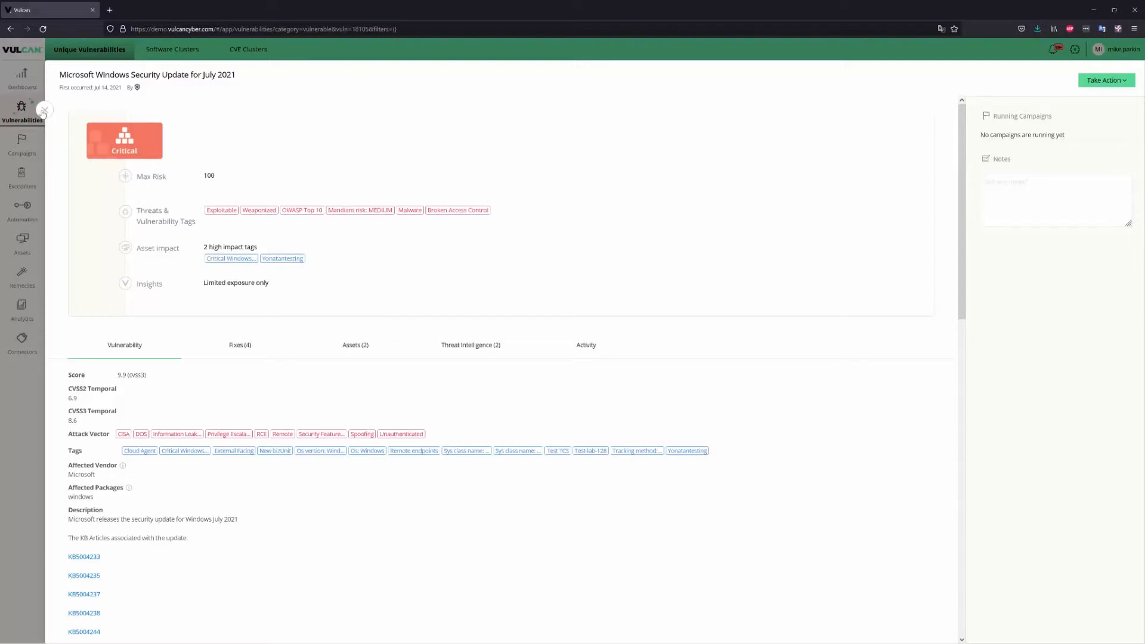
Step: Browse the Software Clusters and CVE Clusters views, return to Unique Vulnerabilities, then show the Campaigns list
left_click(44, 109)
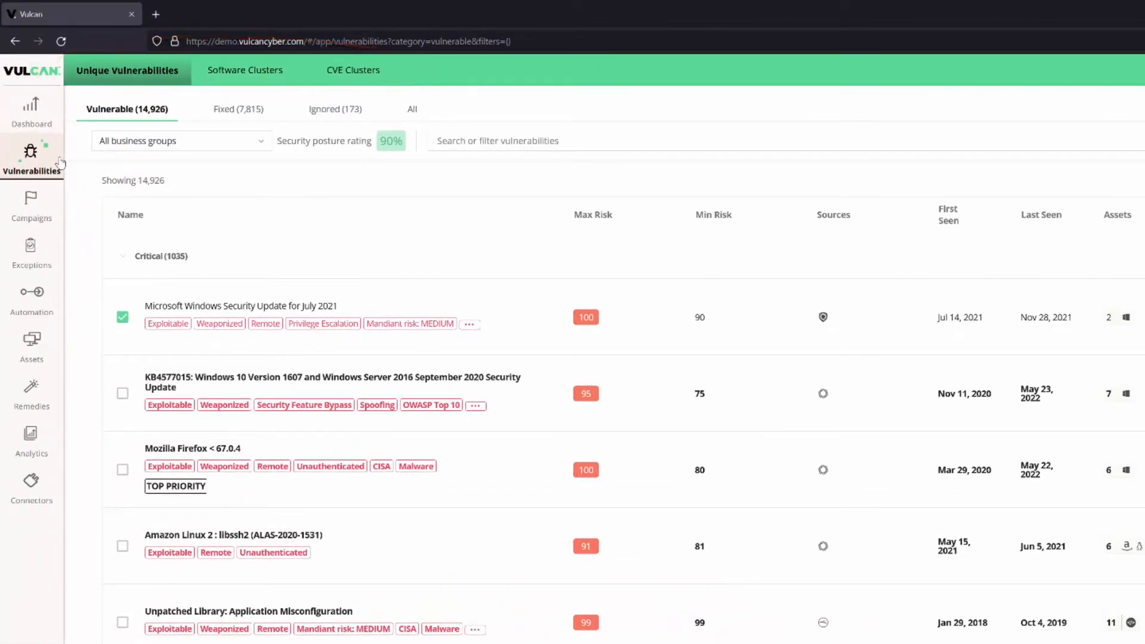
left_click(245, 69)
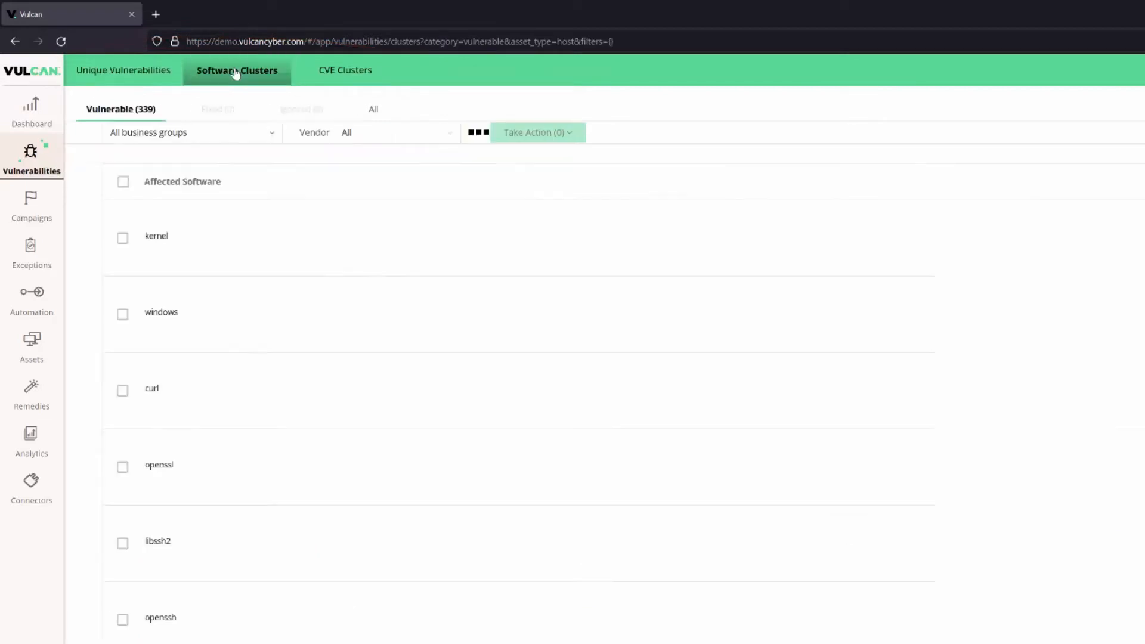
left_click(344, 71)
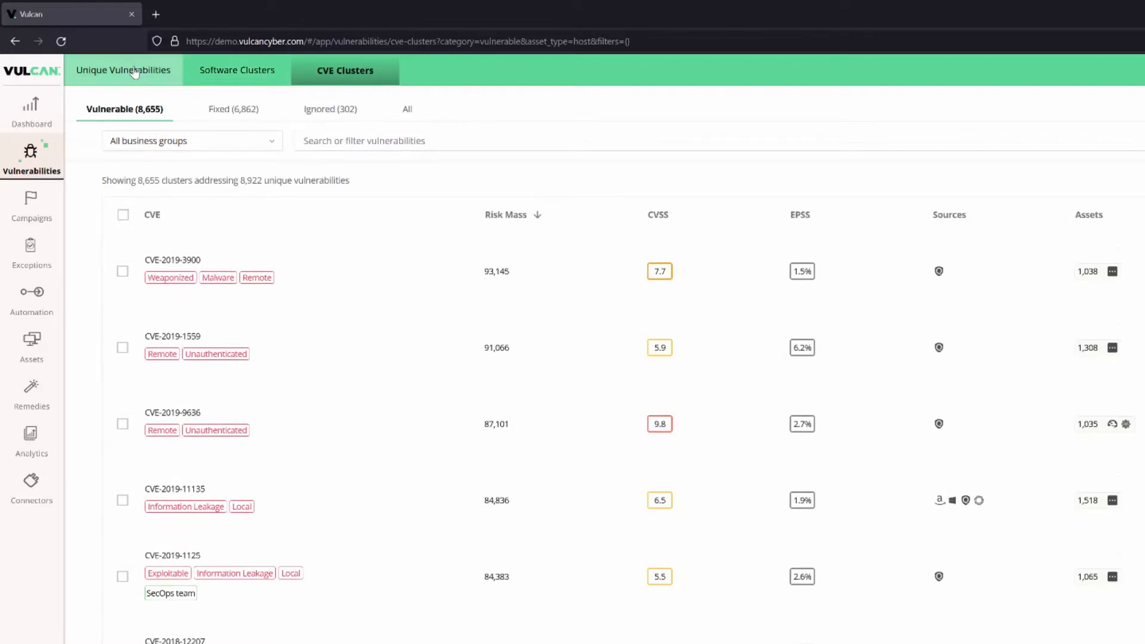
left_click(123, 69)
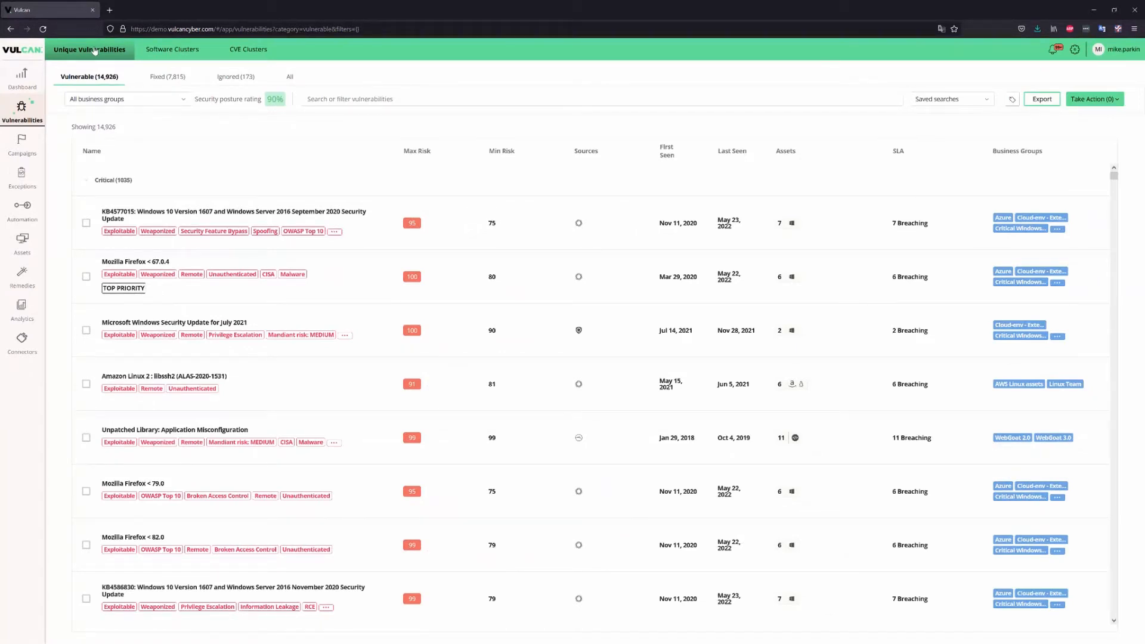
left_click(21, 140)
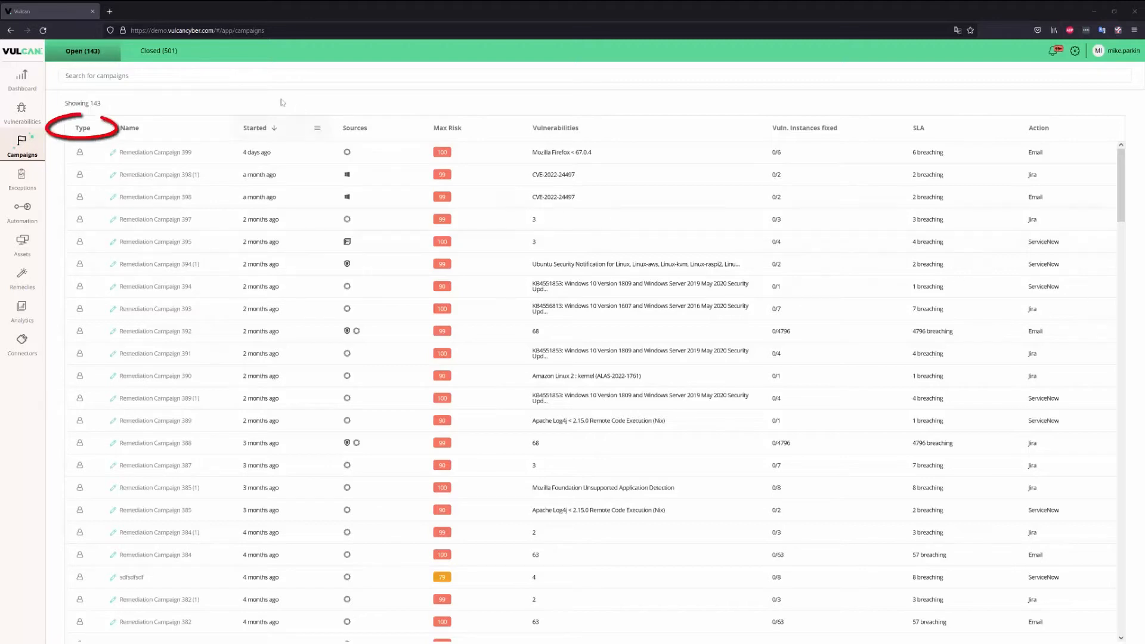
Step: Sort the campaigns by type, name, start date, source, max risk and vulnerabilities in turn
left_click(128, 127)
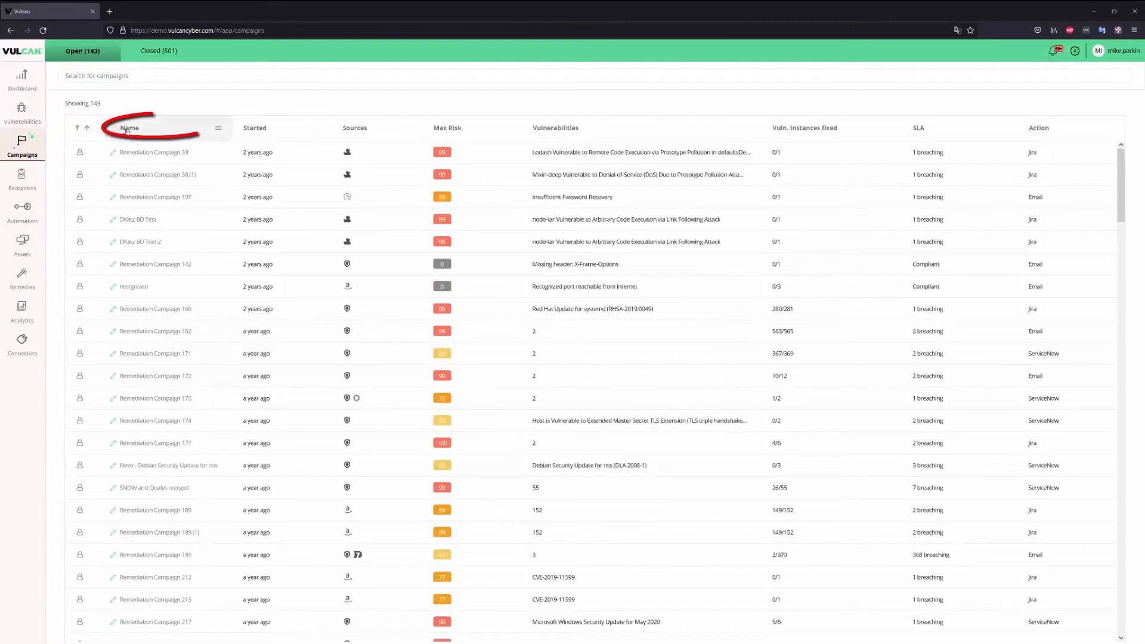
left_click(129, 128)
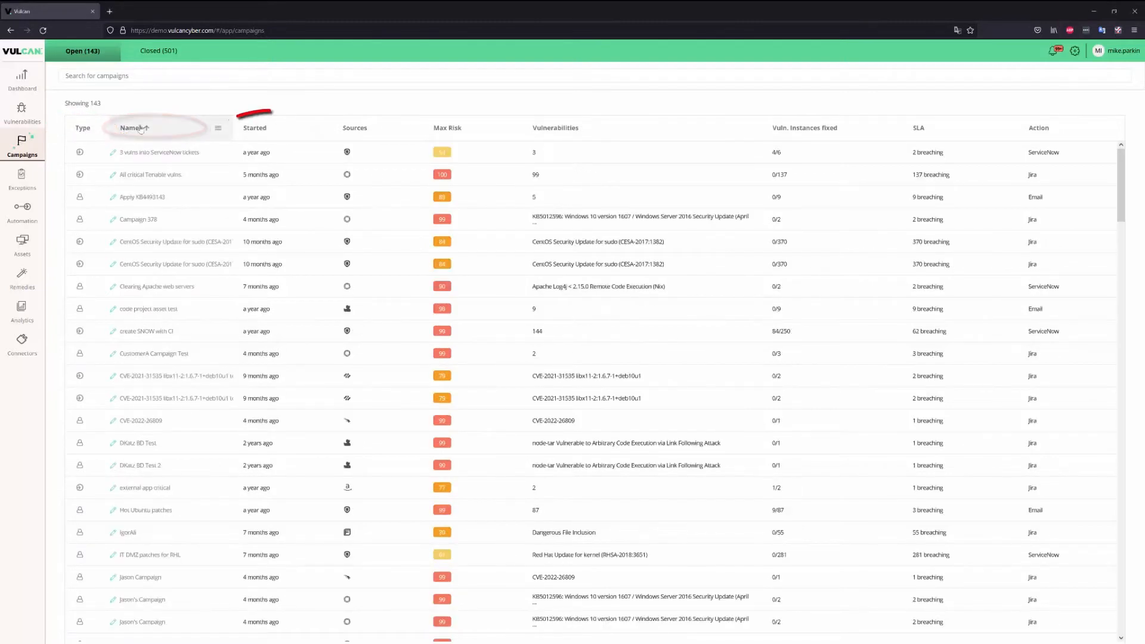
left_click(255, 129)
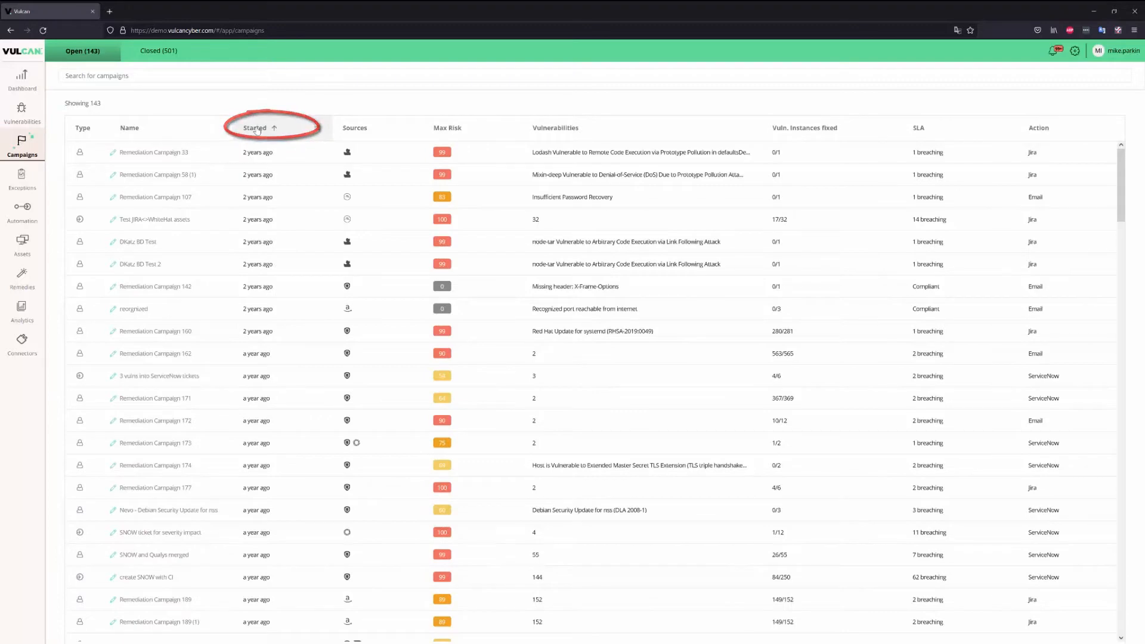
left_click(354, 129)
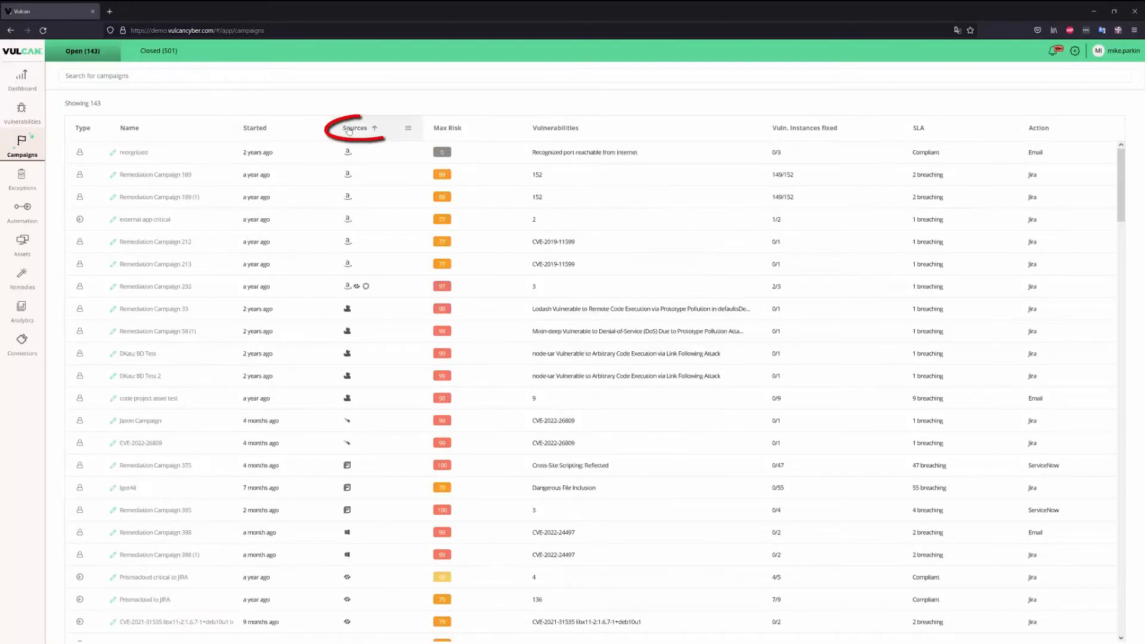
left_click(447, 129)
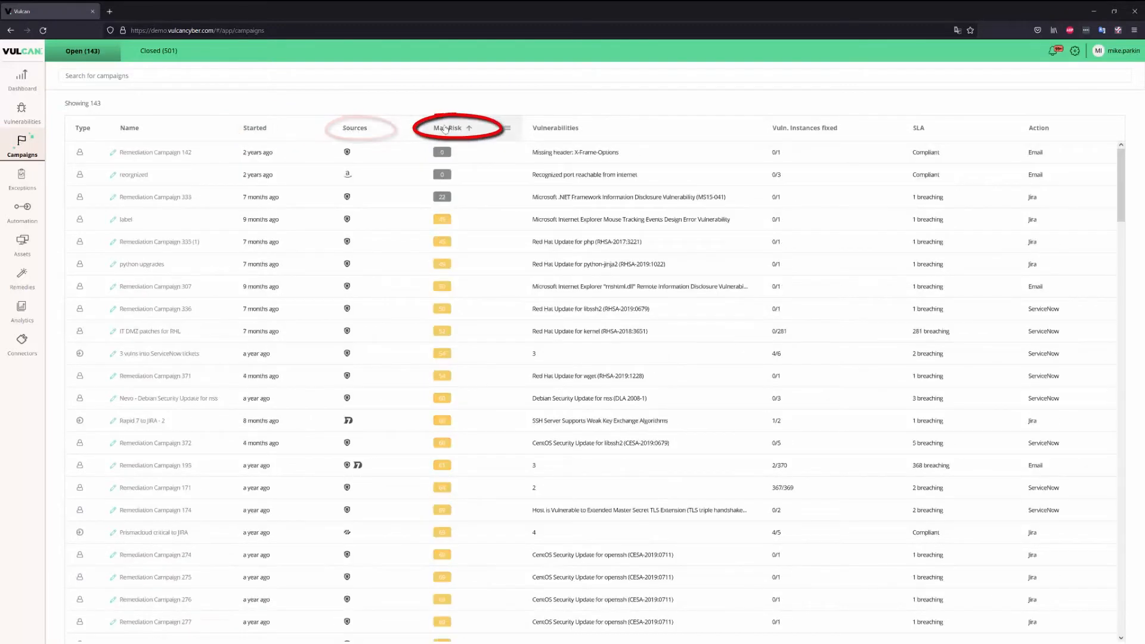
left_click(556, 128)
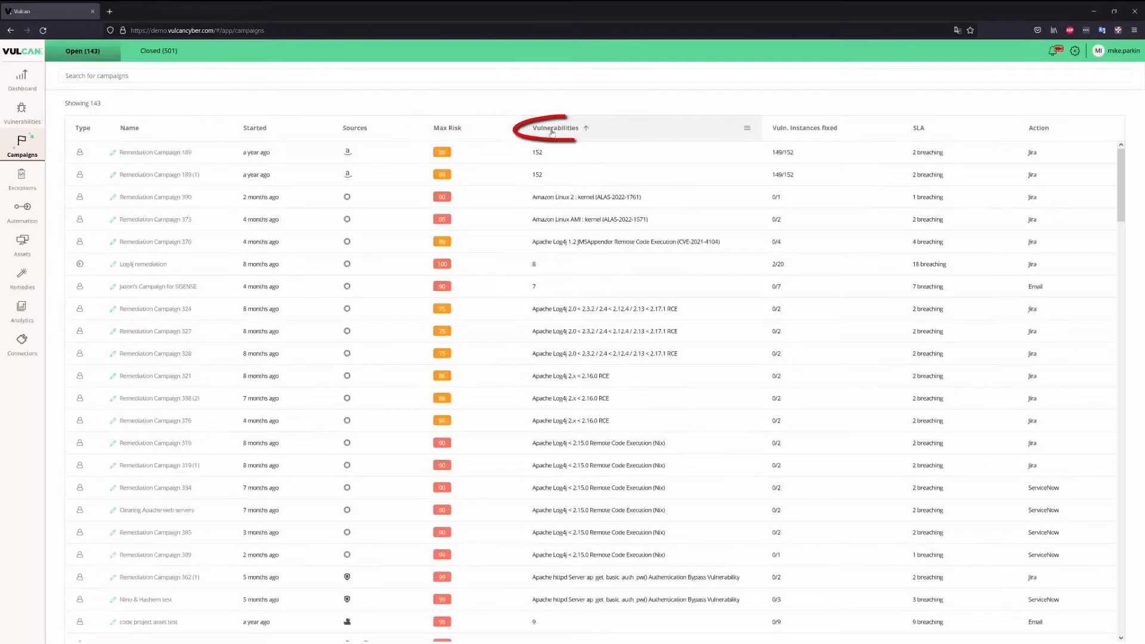
left_click(556, 127)
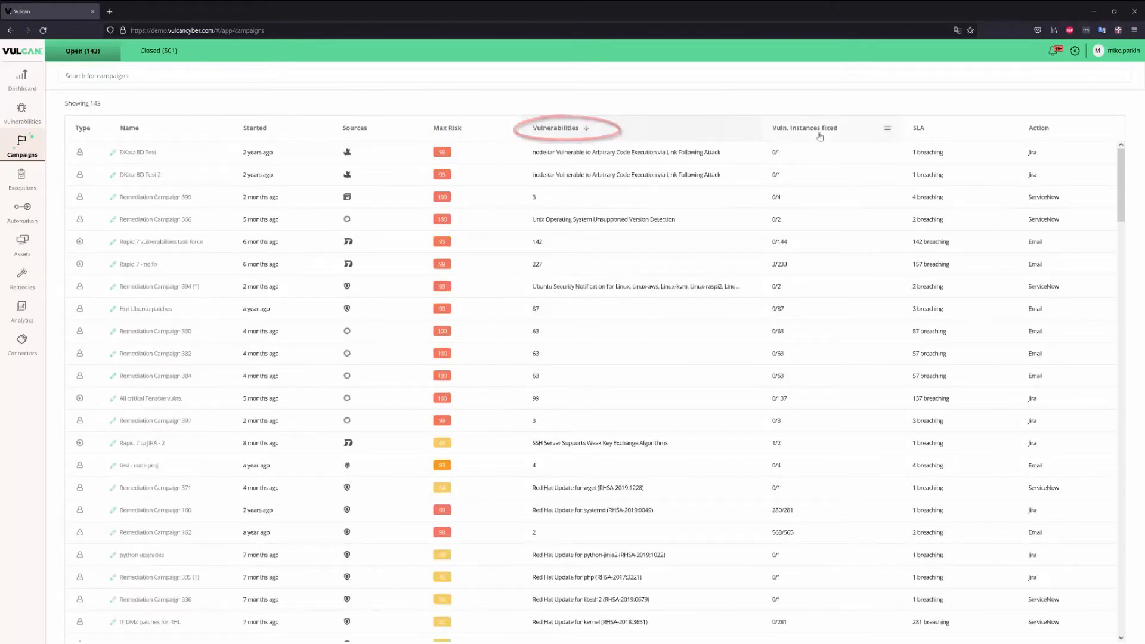
Step: Sort by fixed instances, SLA (most breaching first) and action descending, then go to Exceptions
left_click(813, 130)
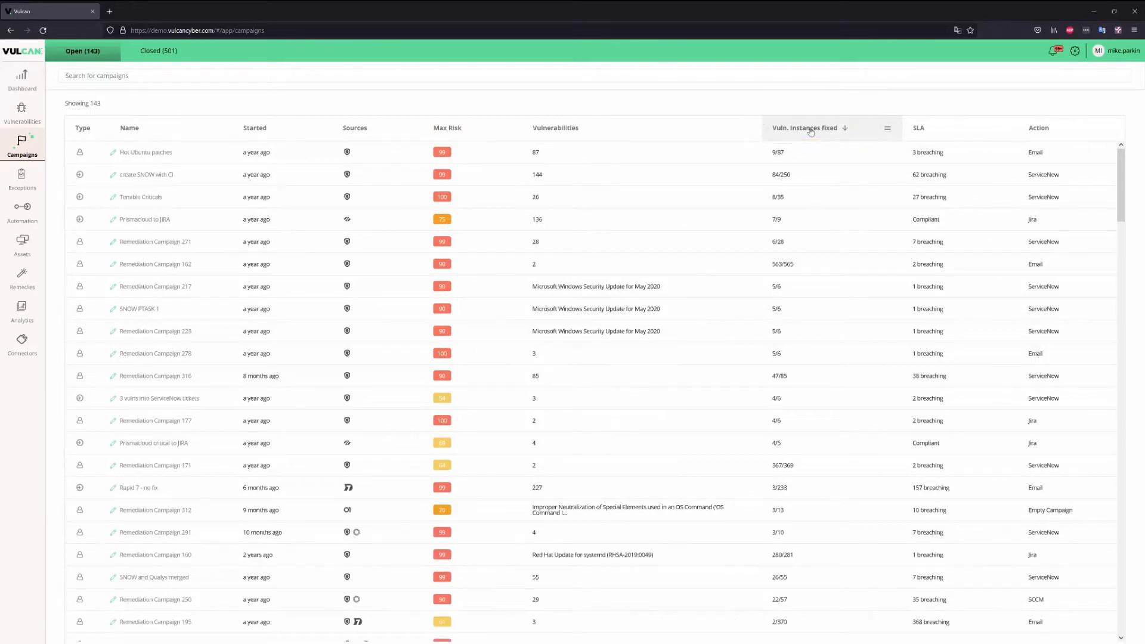
left_click(918, 129)
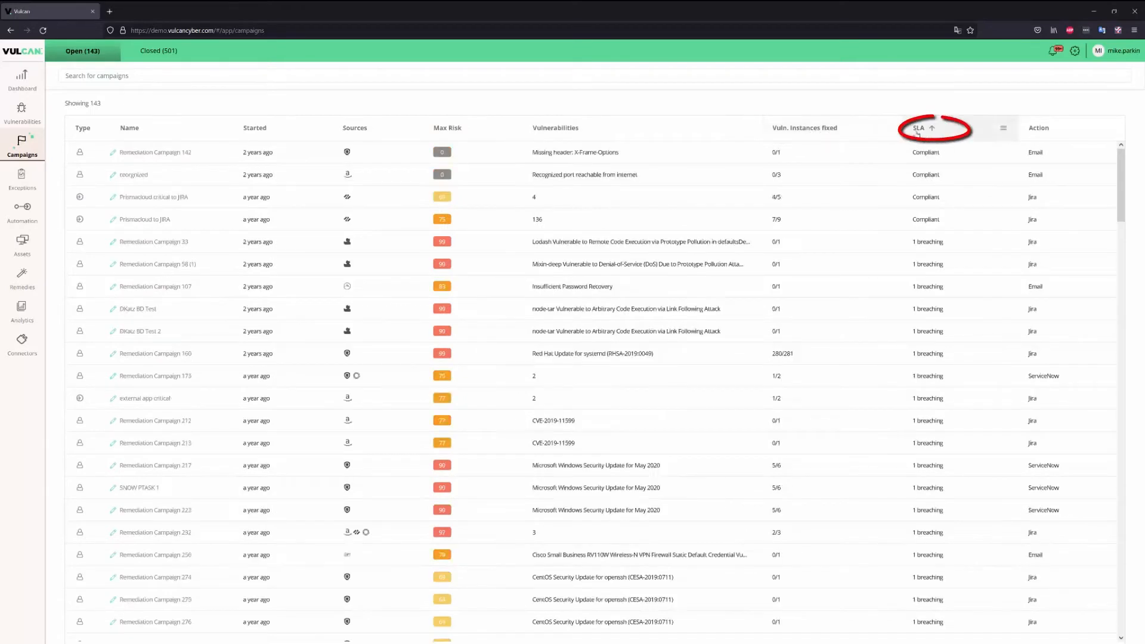
left_click(923, 128)
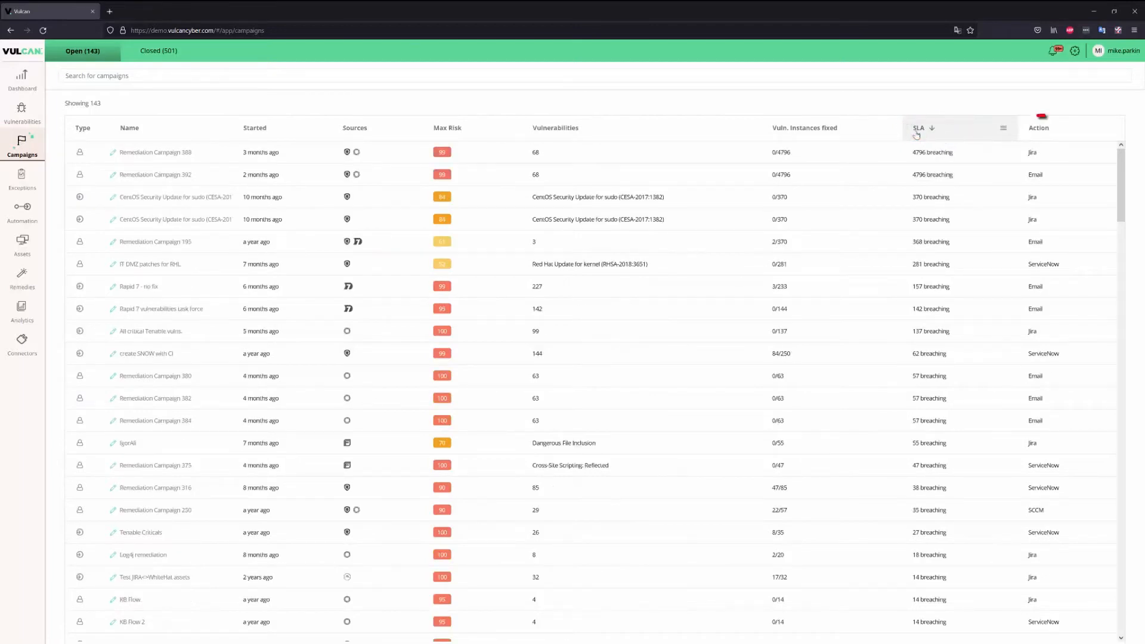
left_click(1039, 128)
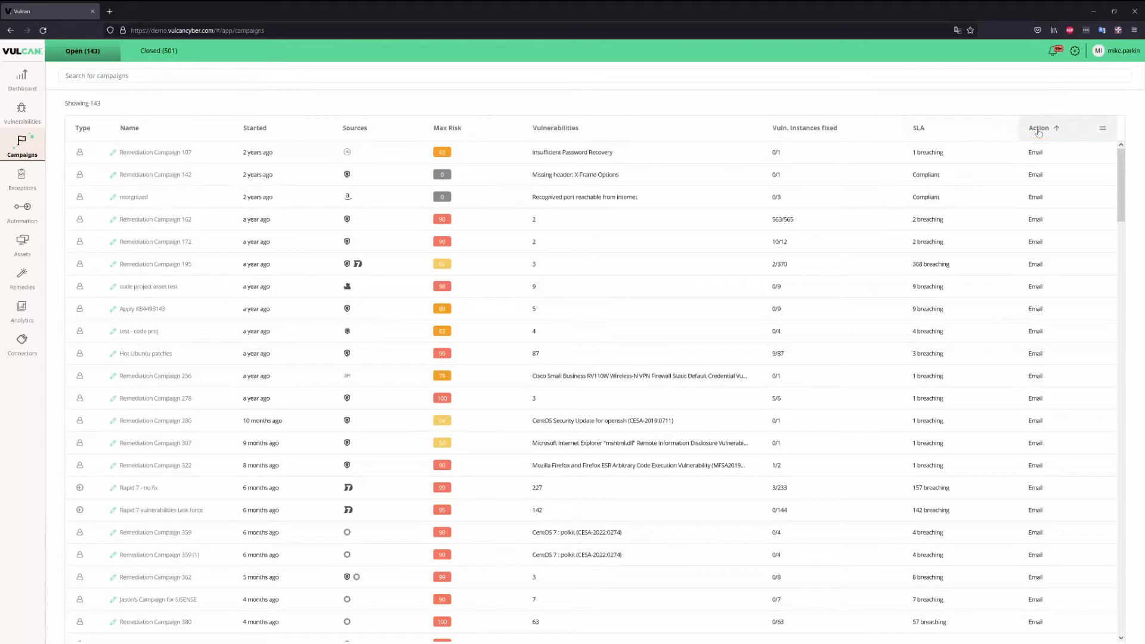
left_click(1038, 129)
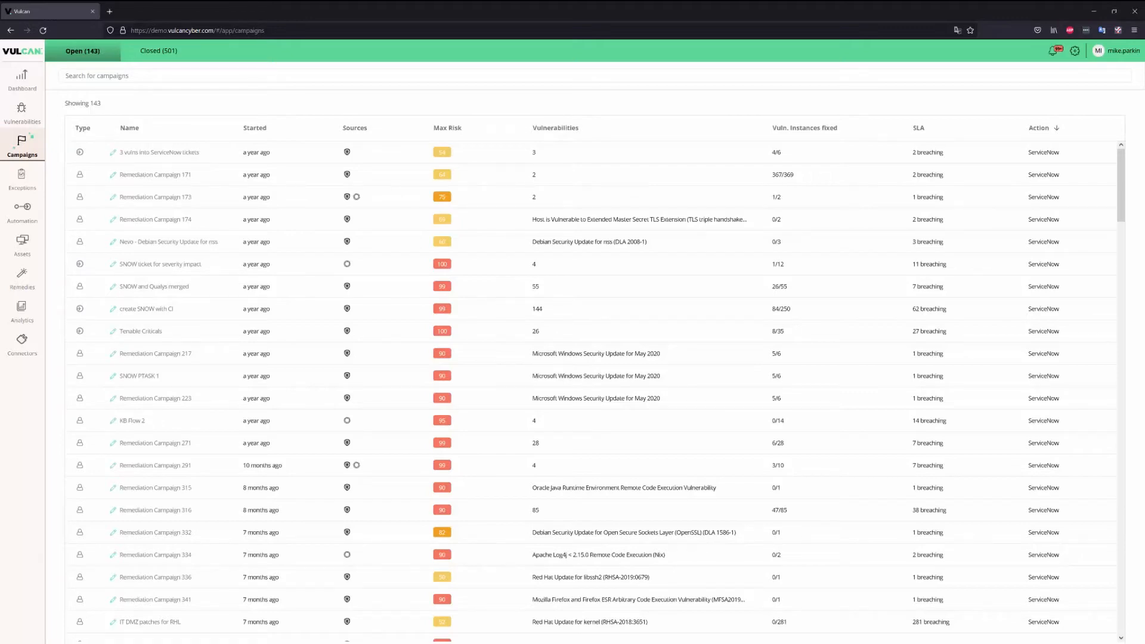
left_click(22, 176)
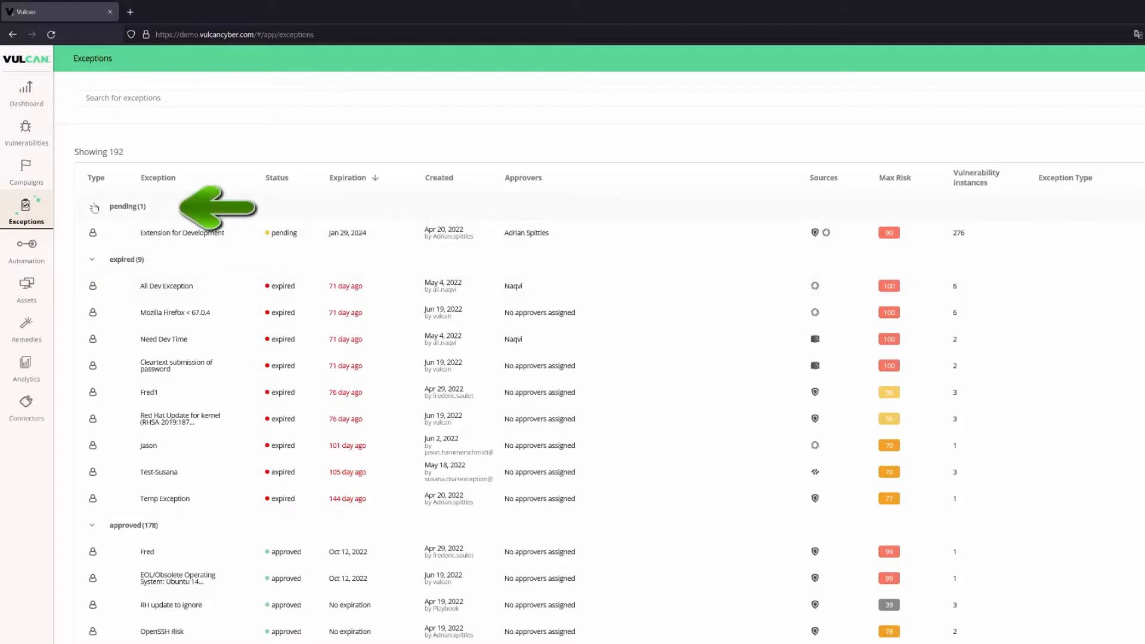
Step: Collapse the pending and expired exception groups, then go to the Automation pane
left_click(90, 206)
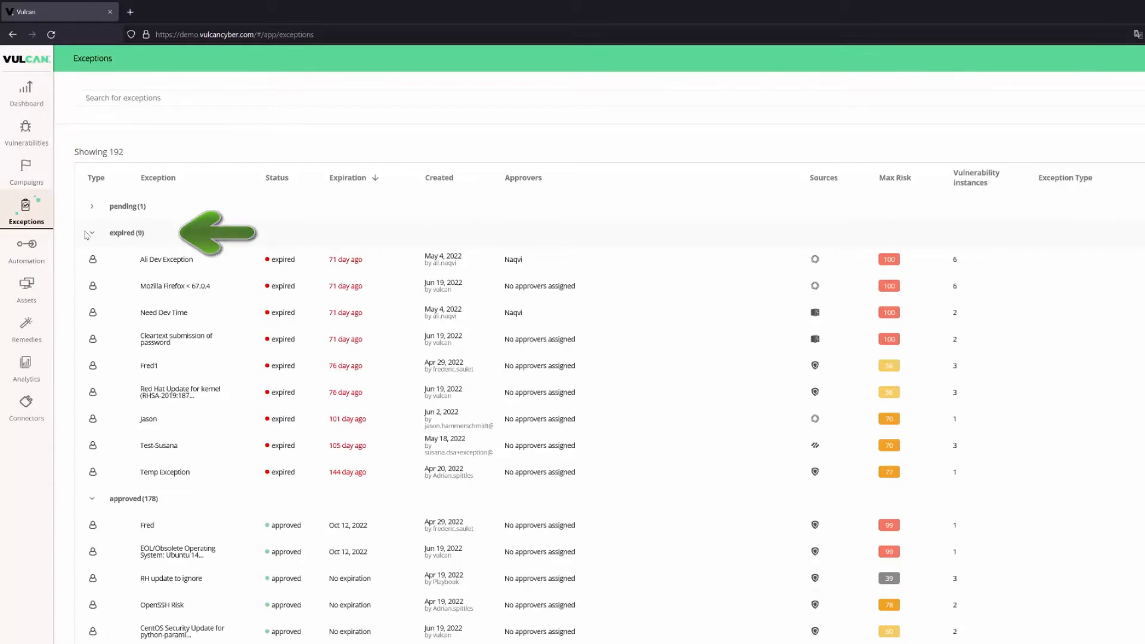
left_click(90, 233)
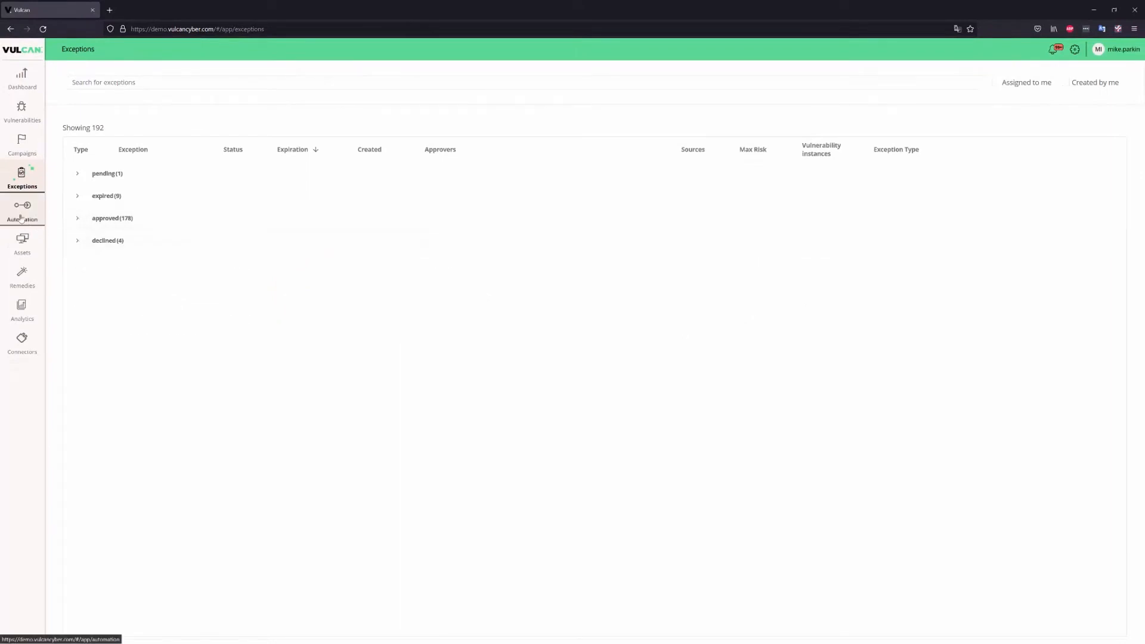
left_click(23, 208)
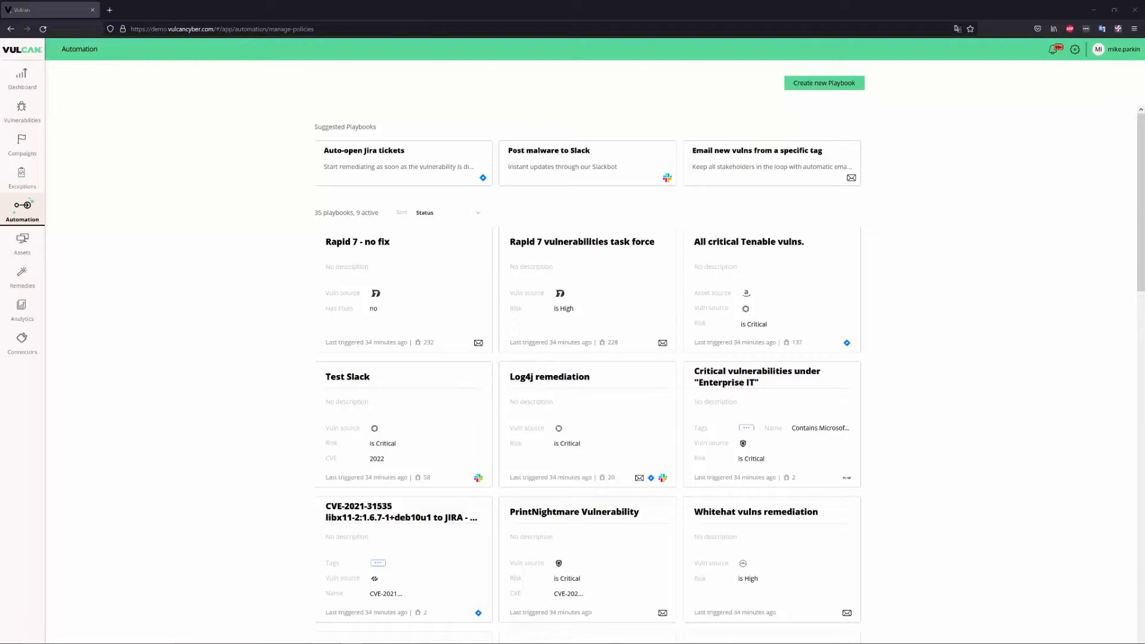
scroll("down", 3)
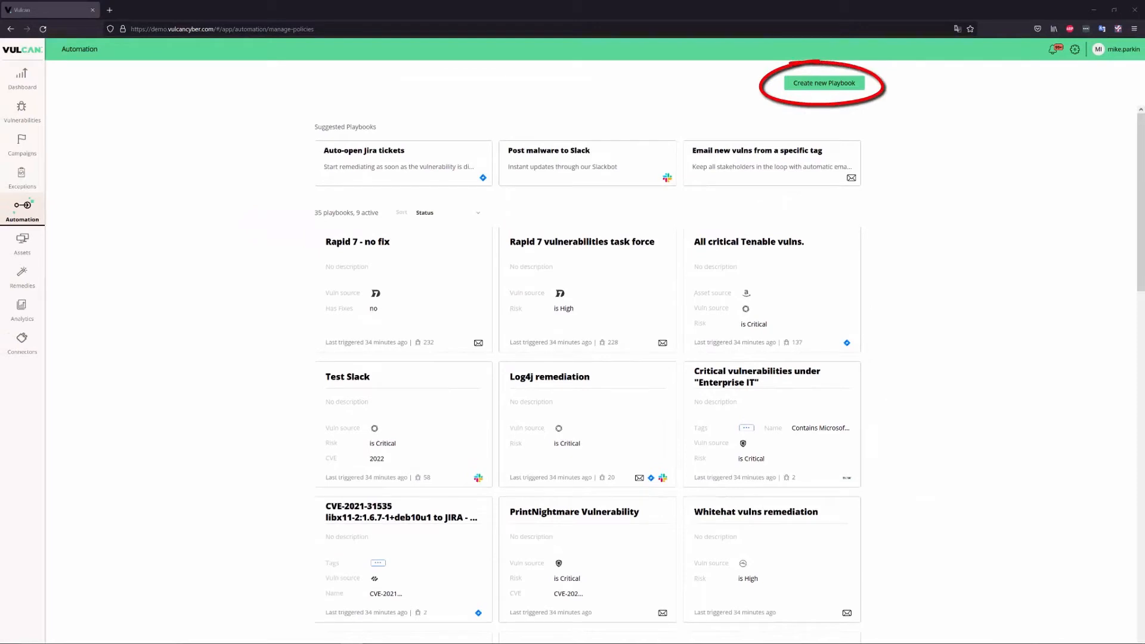
left_click(824, 83)
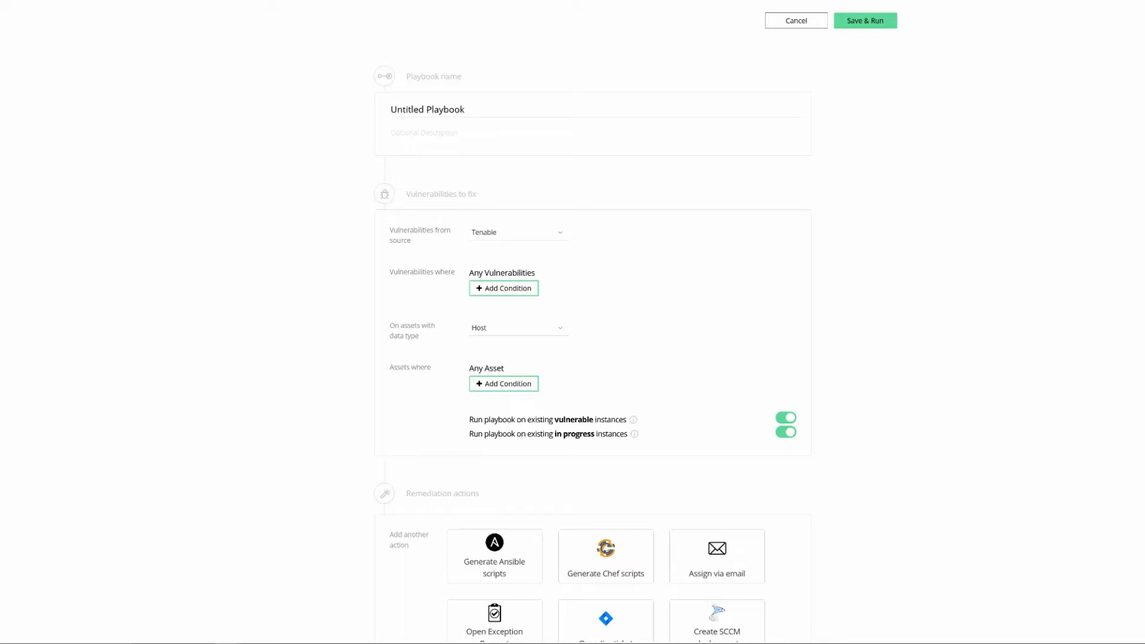
left_click(796, 19)
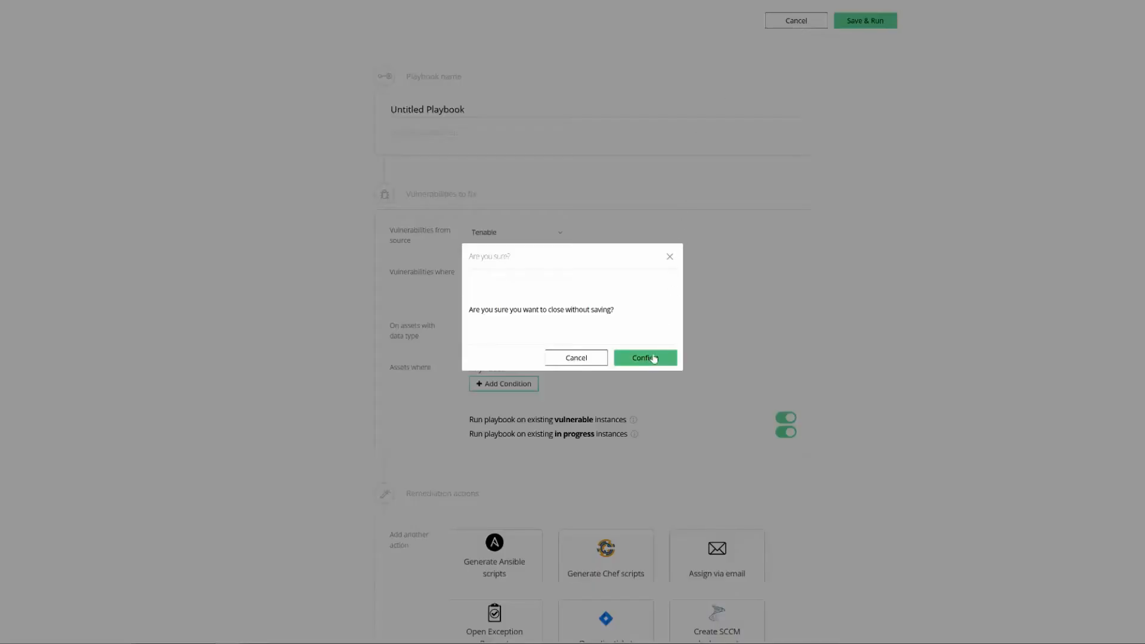
left_click(644, 357)
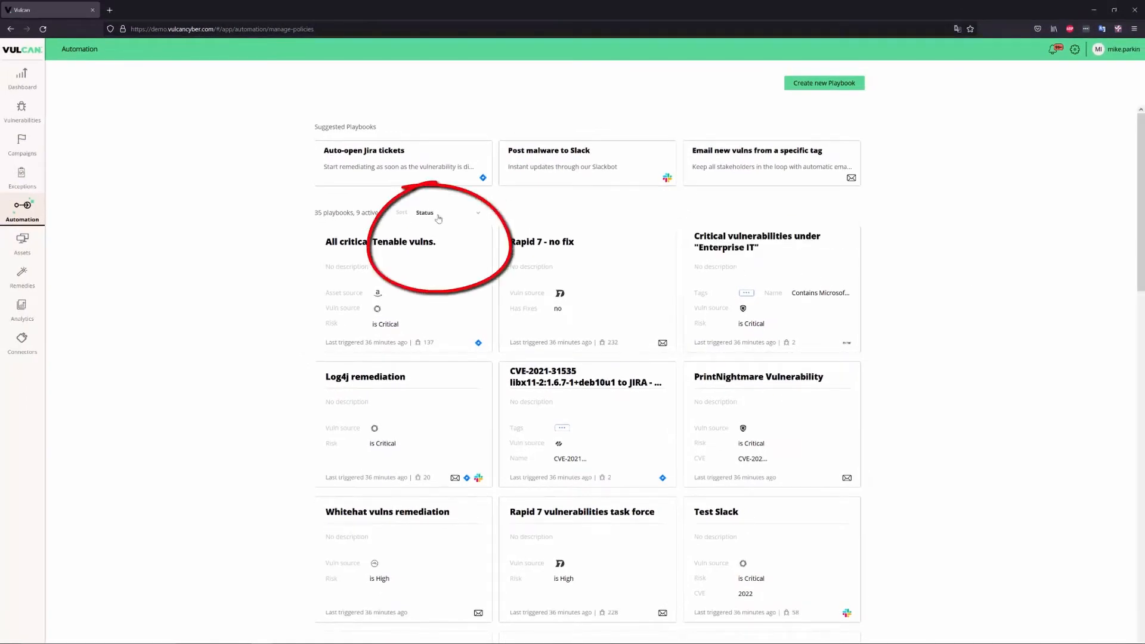
Step: View the Rapid 7 vulnerabilities task force playbook's activity log, then go to Assets
left_click(449, 213)
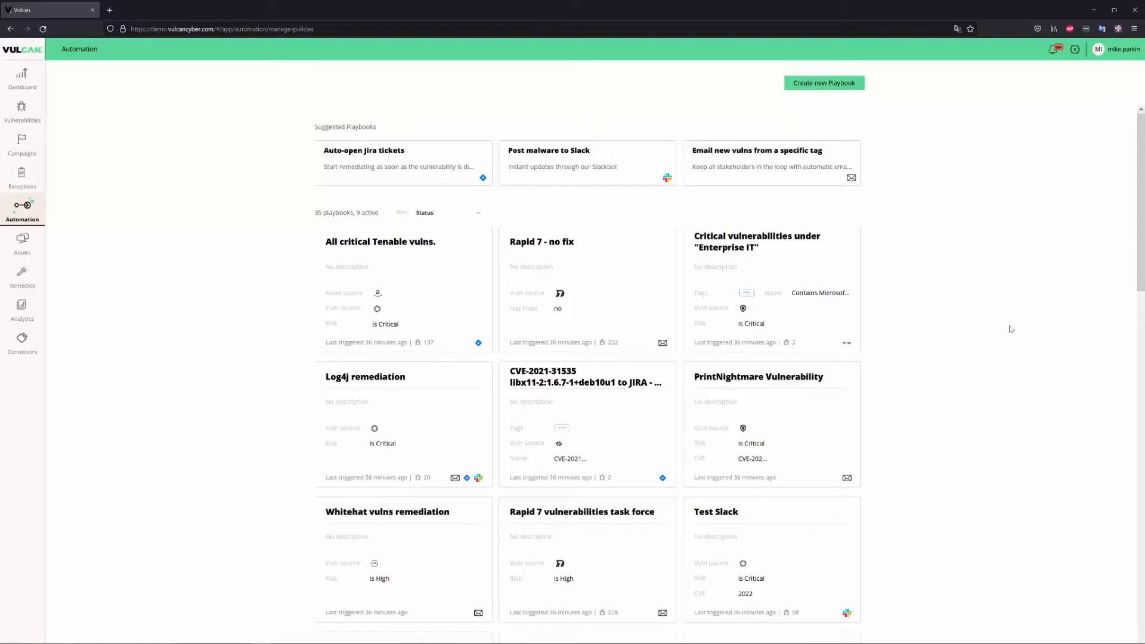
mouse_move(546, 529)
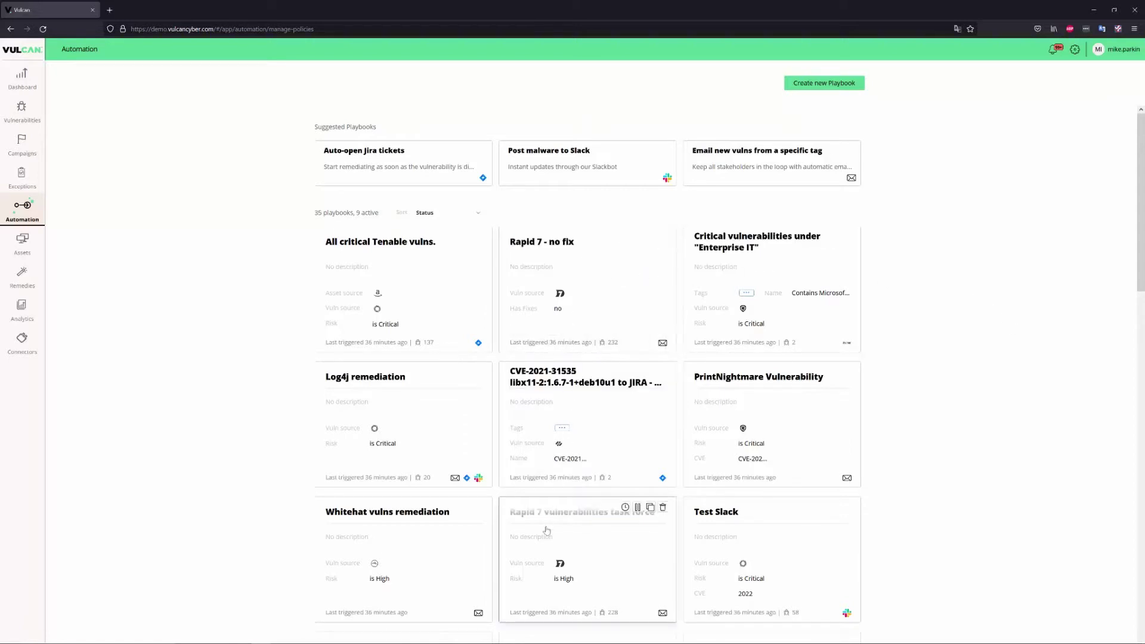
left_click(547, 530)
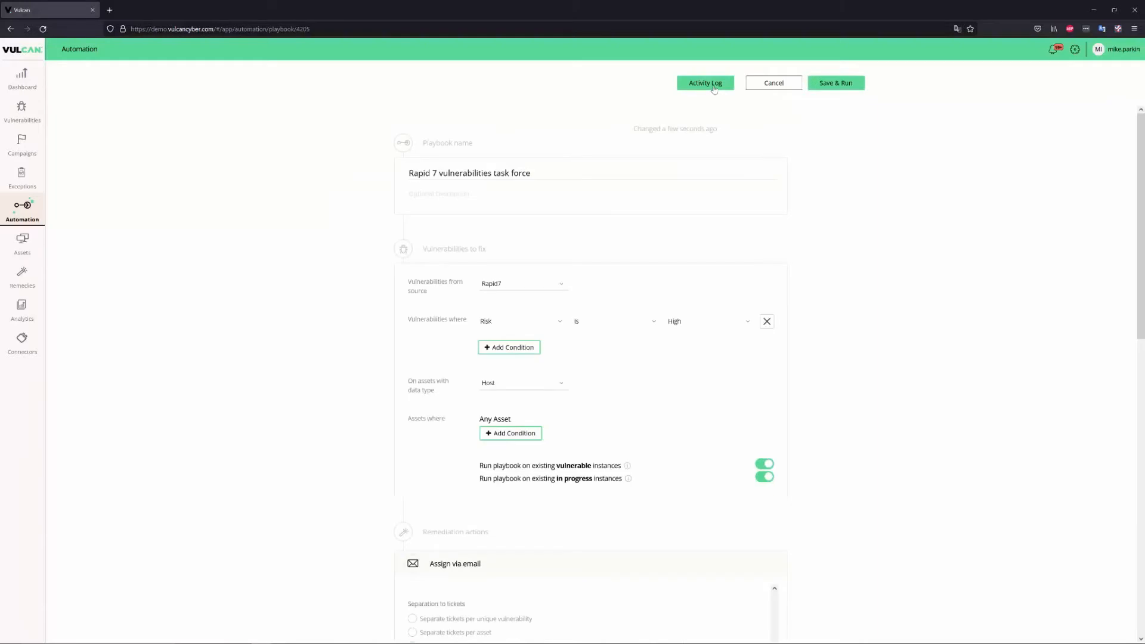
left_click(705, 83)
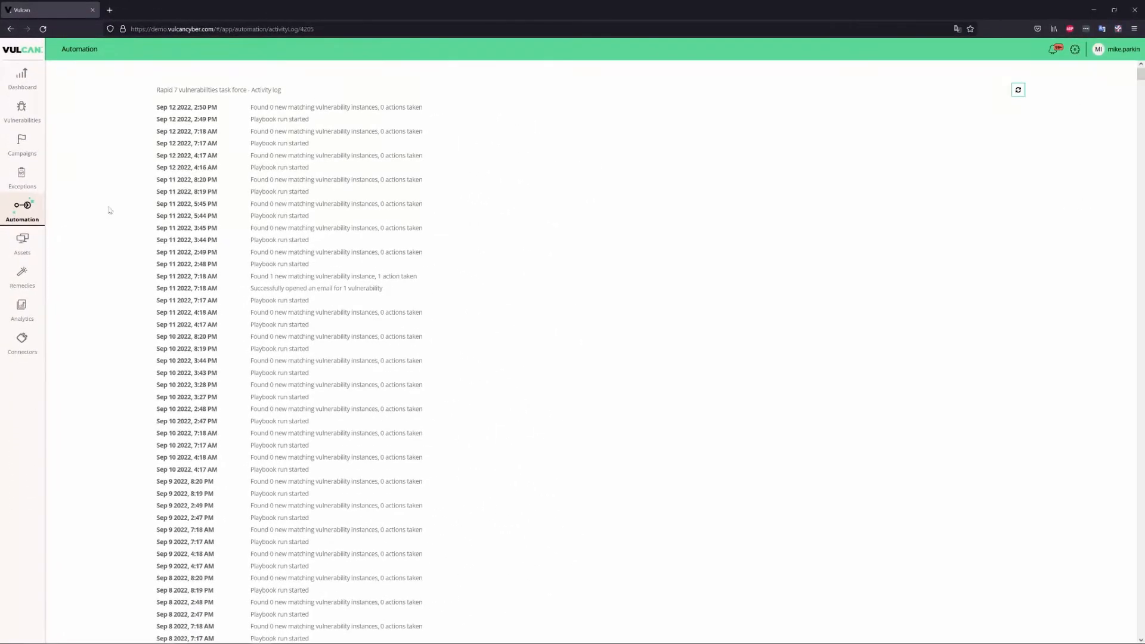
left_click(21, 241)
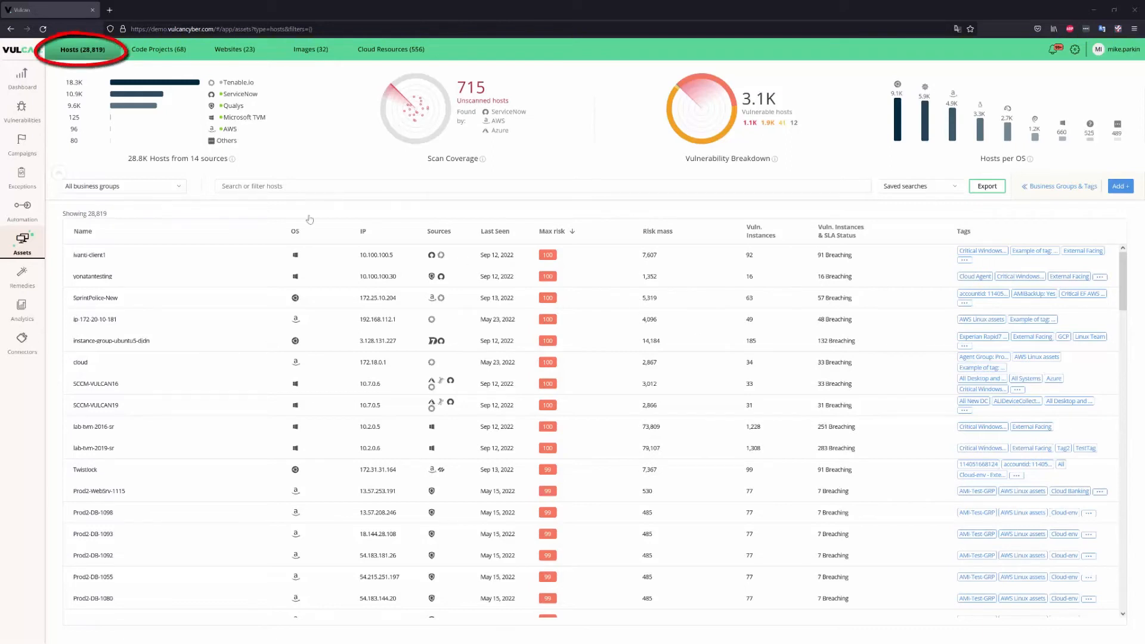
Step: Browse the Code Projects, Websites, Images and Cloud Resources asset tabs, then return to Hosts
left_click(159, 49)
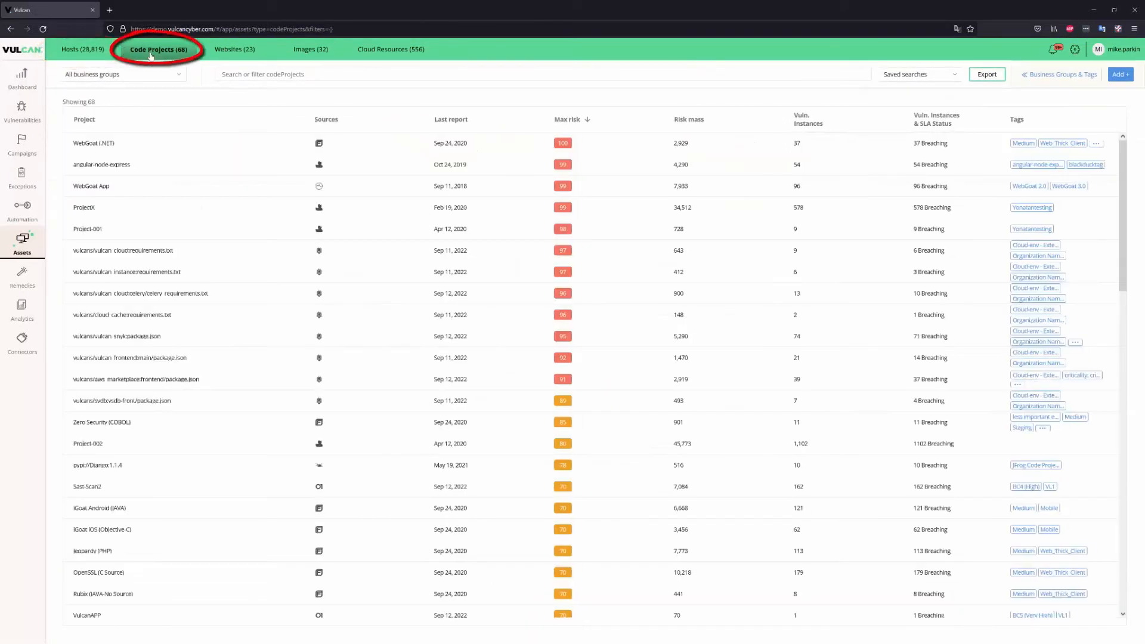
left_click(237, 49)
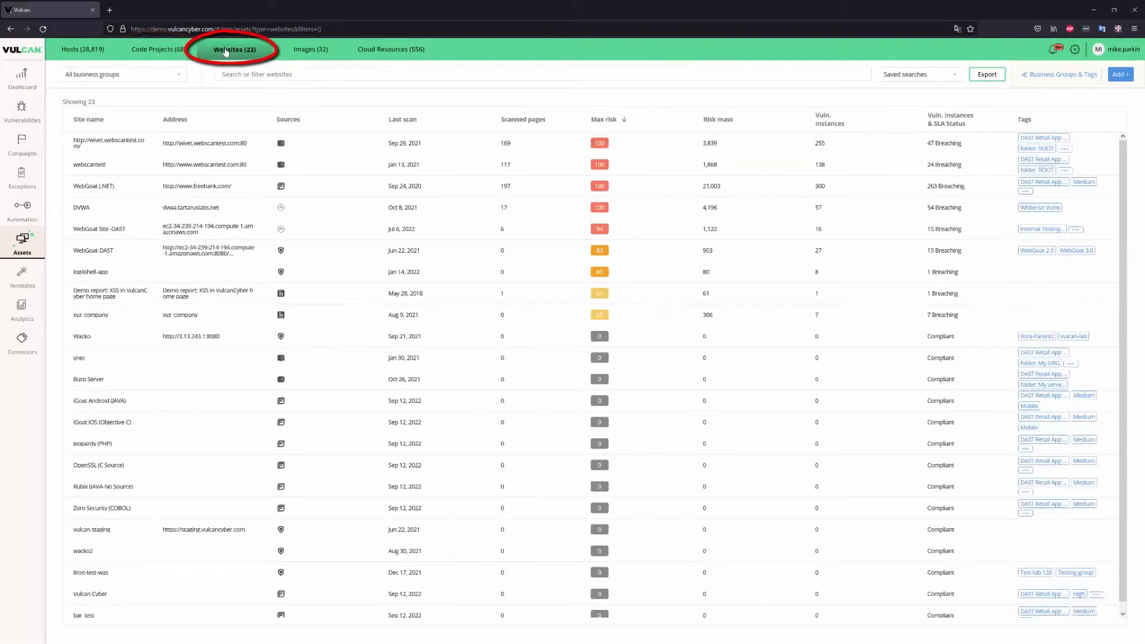
left_click(310, 49)
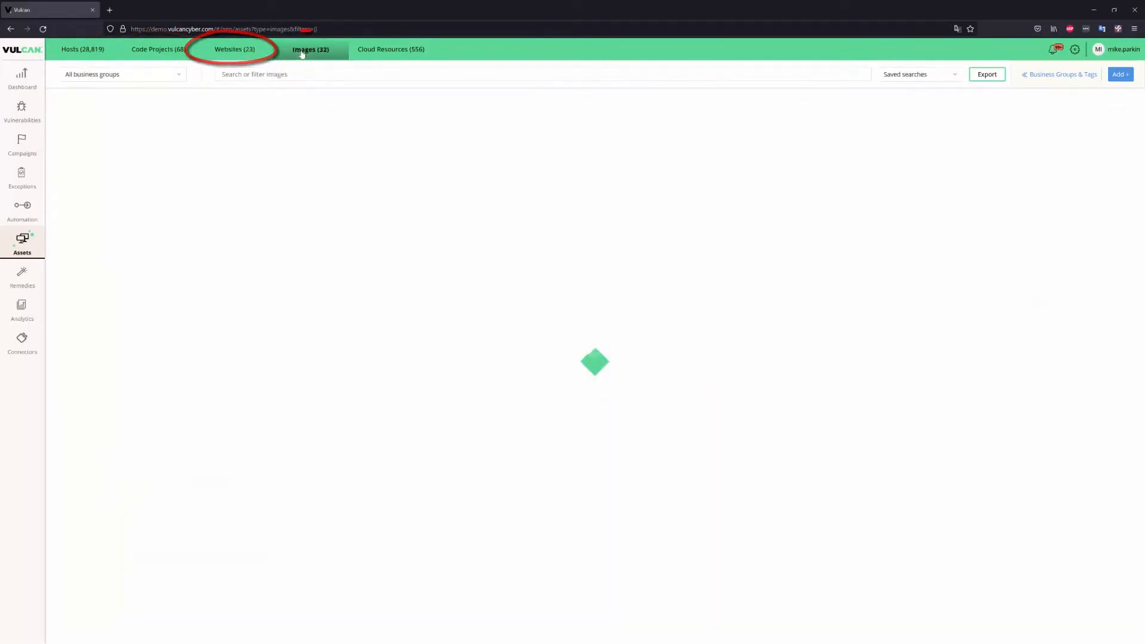
left_click(310, 49)
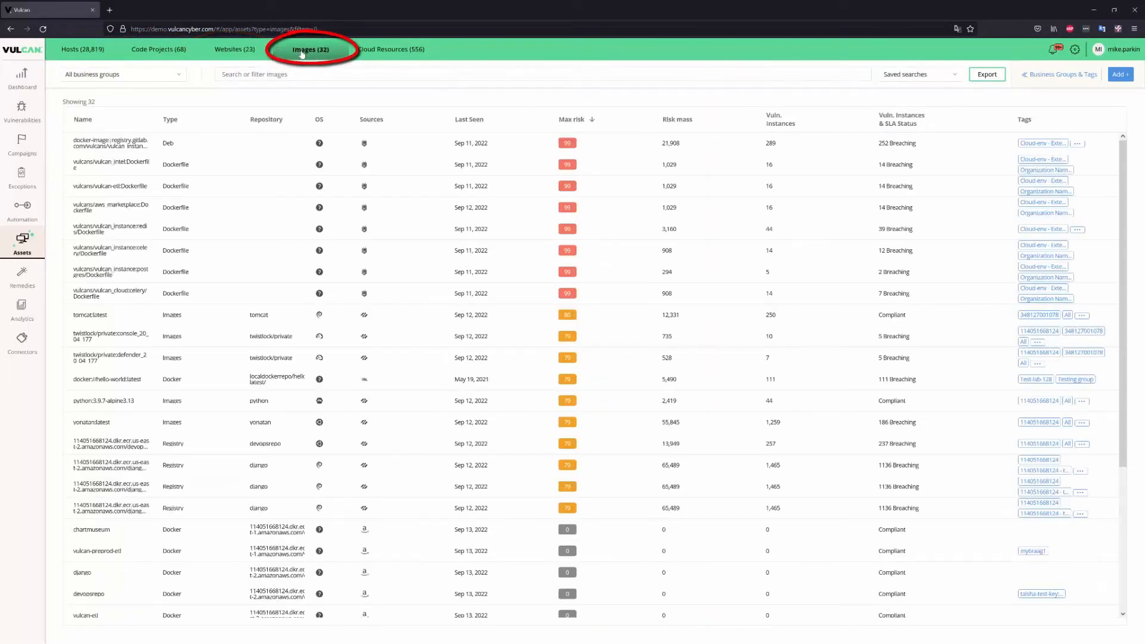
left_click(309, 50)
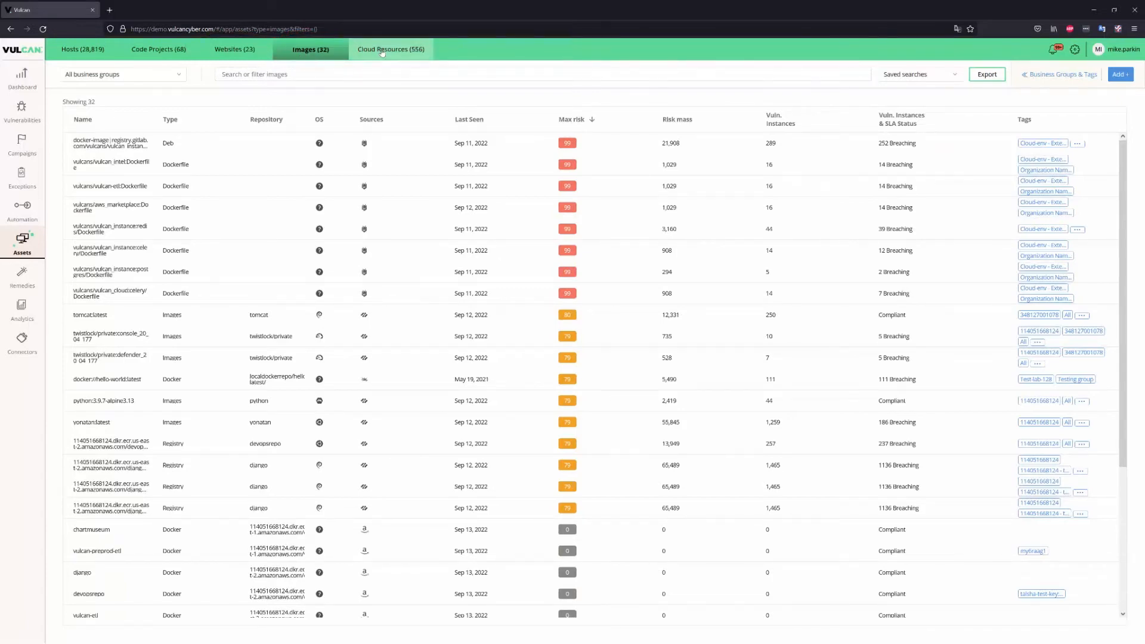
left_click(382, 49)
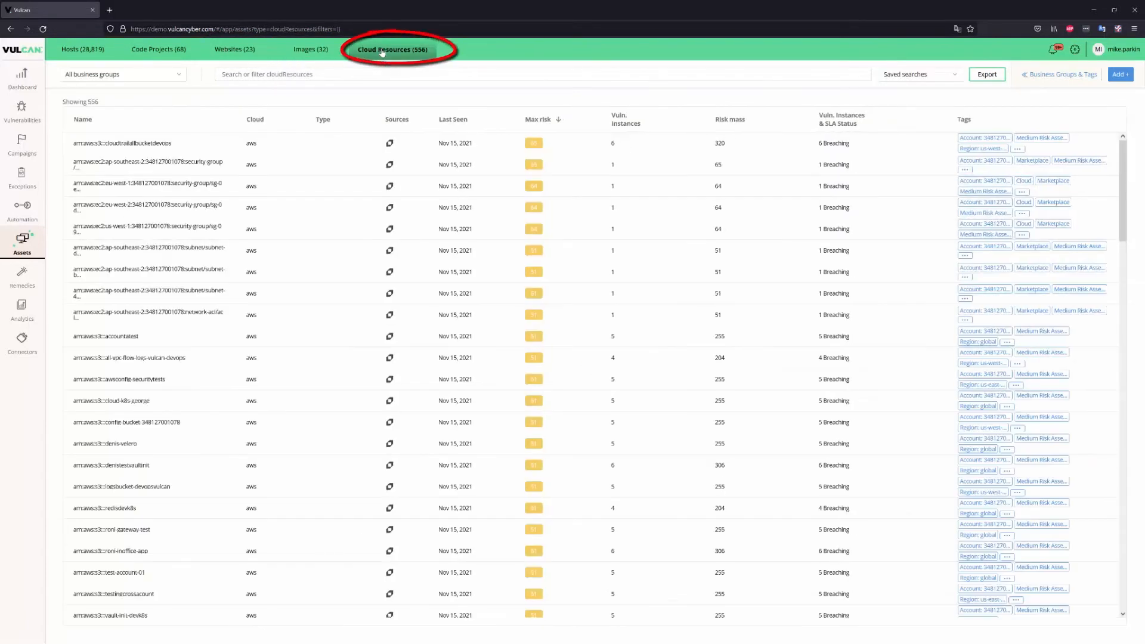
left_click(393, 51)
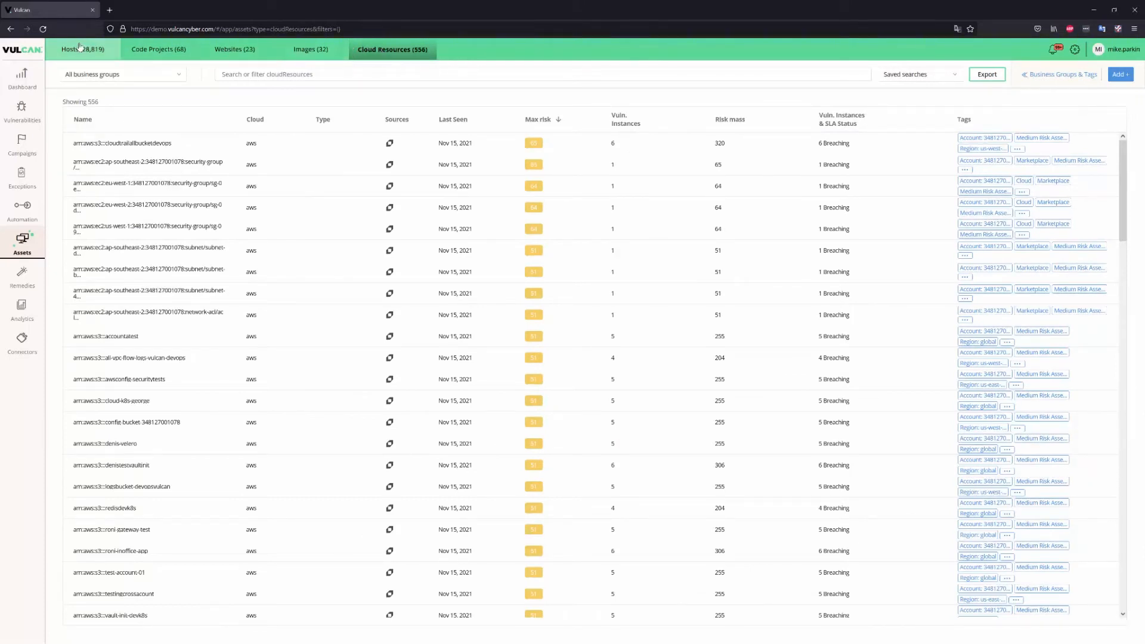
left_click(81, 49)
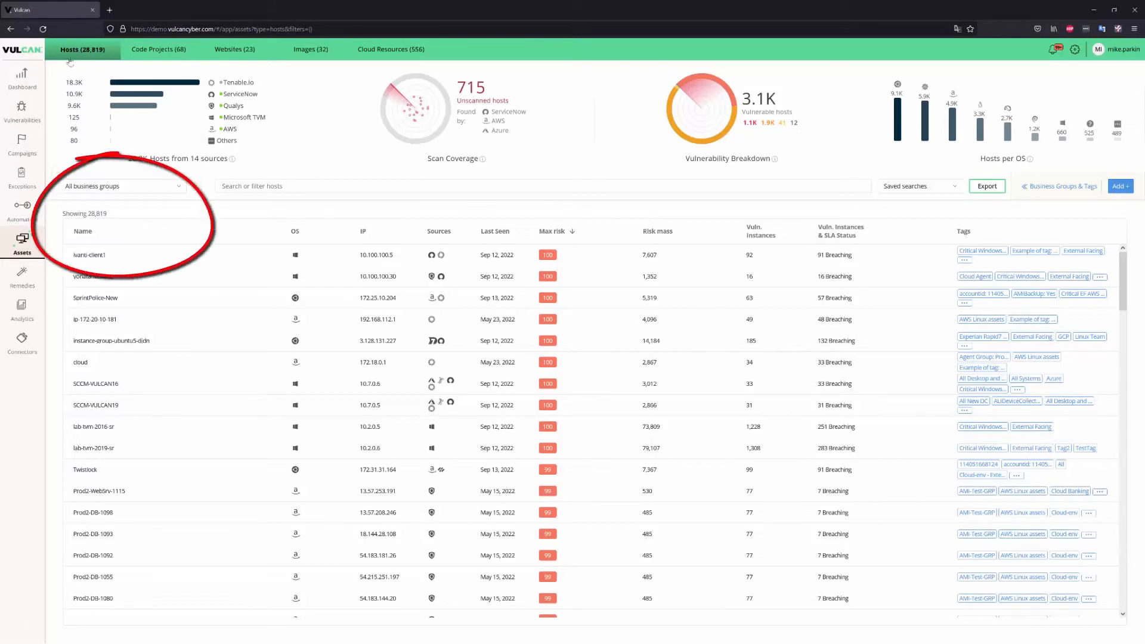
Step: Filter the hosts to the Azure business group (22 hosts), then back to all business groups
left_click(122, 186)
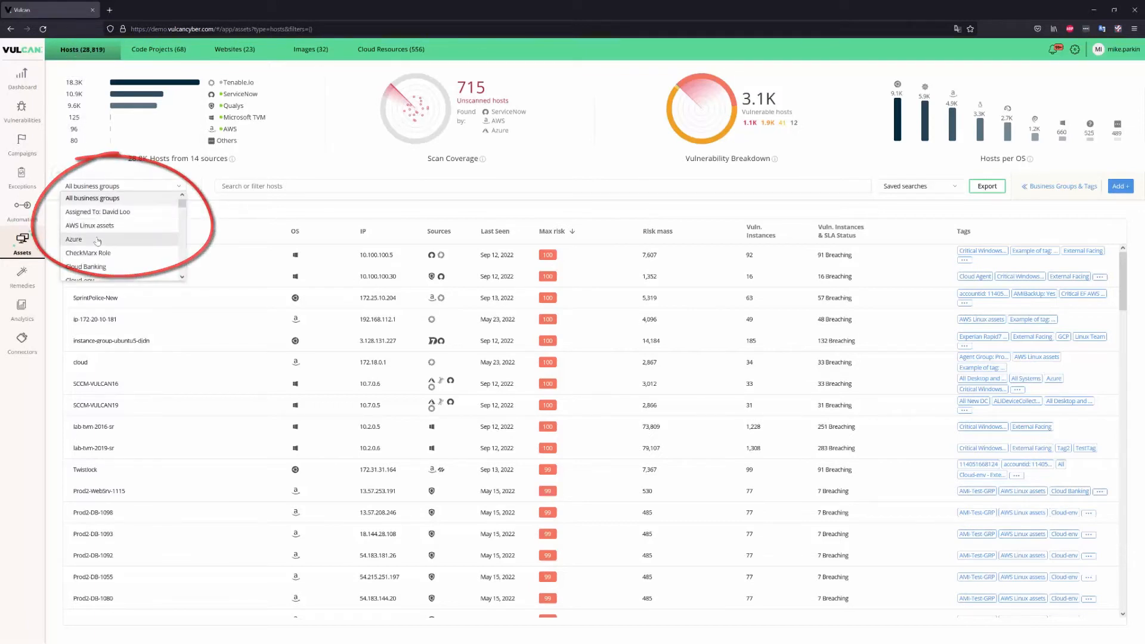
left_click(74, 239)
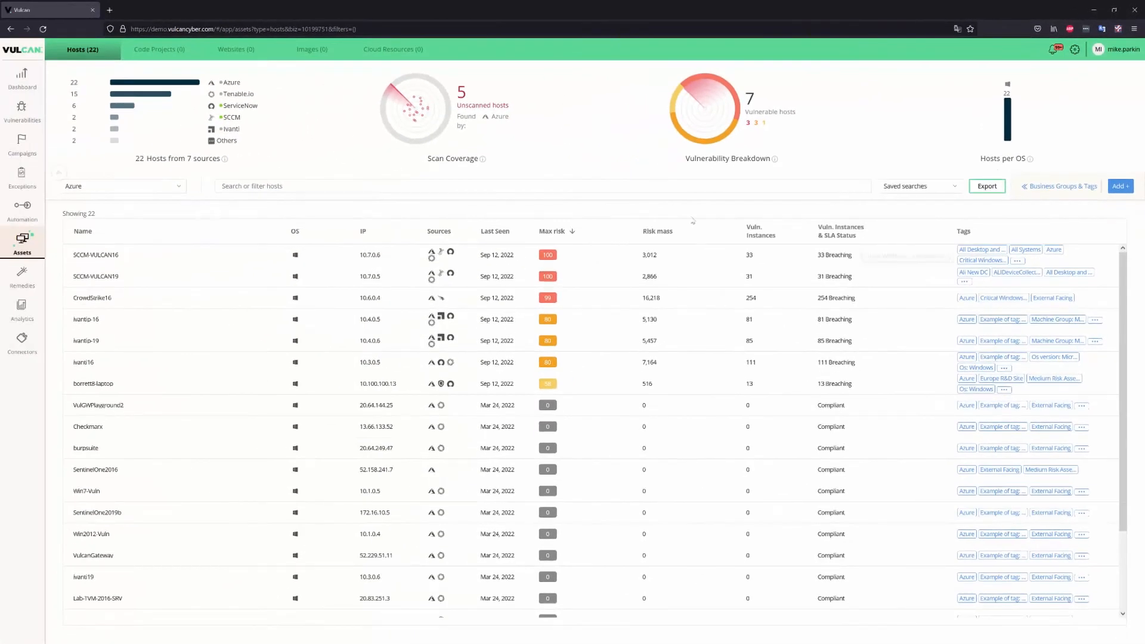
left_click(122, 186)
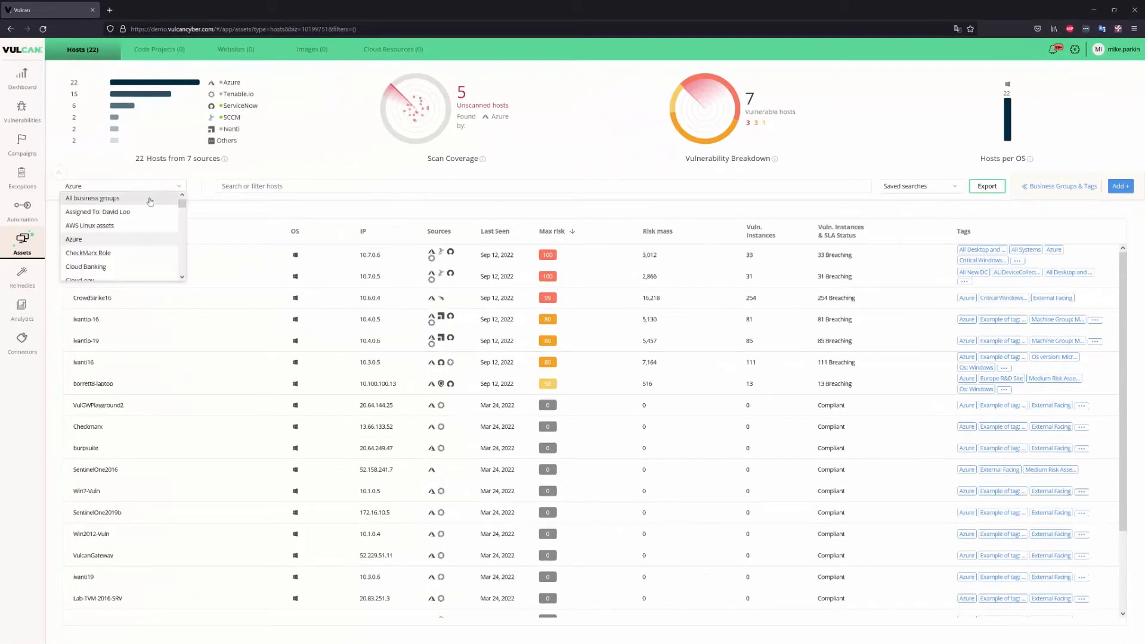
left_click(22, 272)
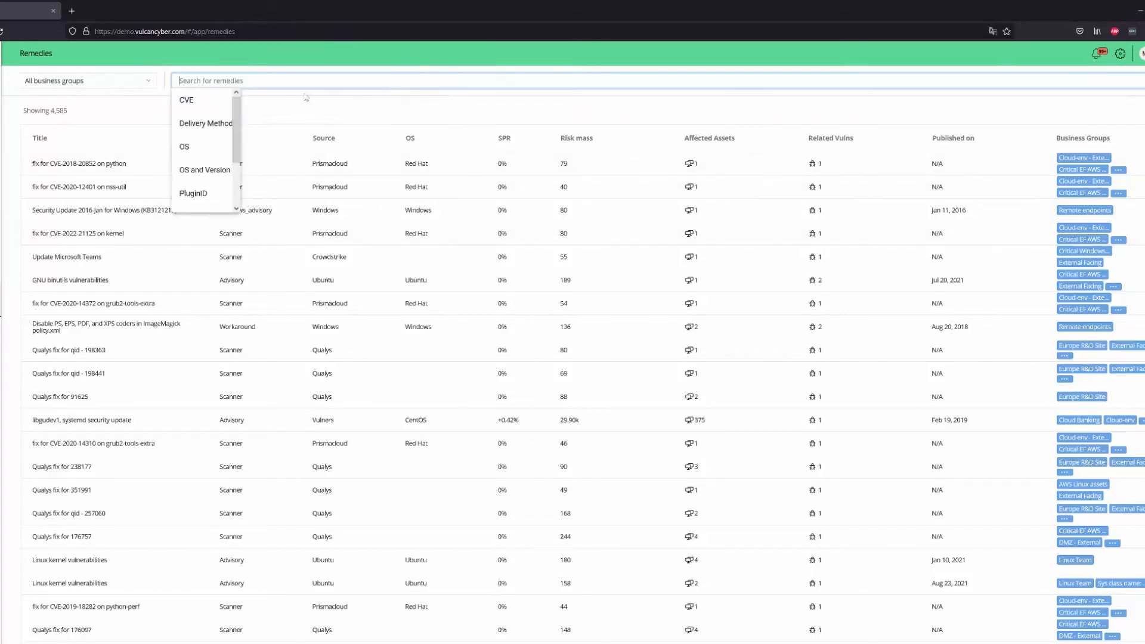
Step: Filter remedies to Delivery Method Ansible, add OS and Version Centos 5, then remove the Centos 5 filter
left_click(205, 123)
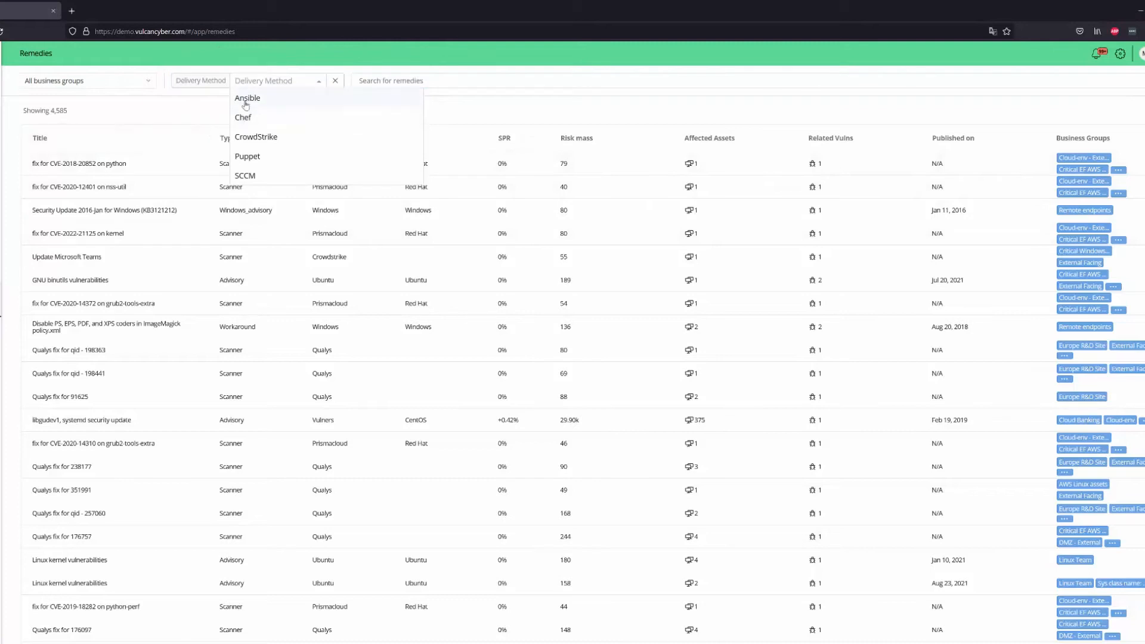
left_click(245, 98)
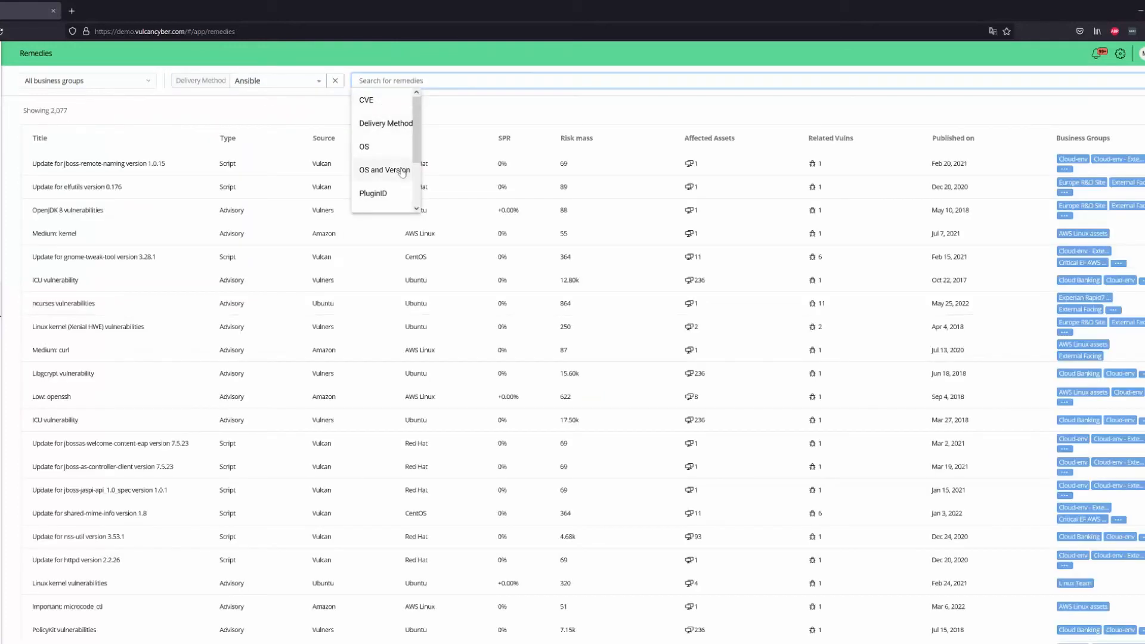
left_click(384, 169)
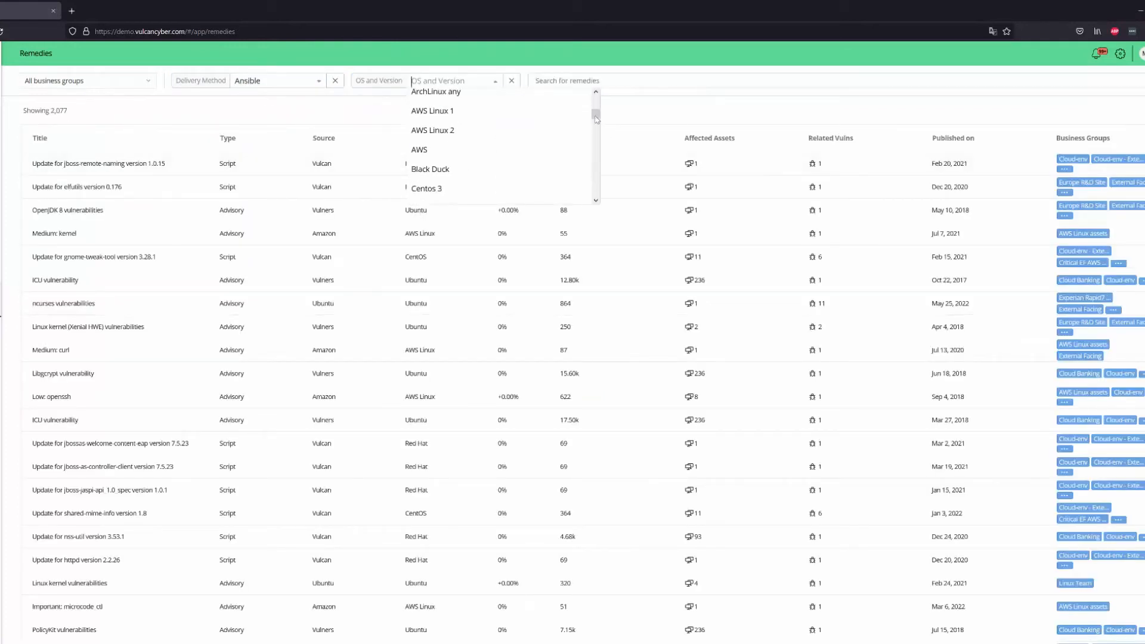
scroll("down", 3)
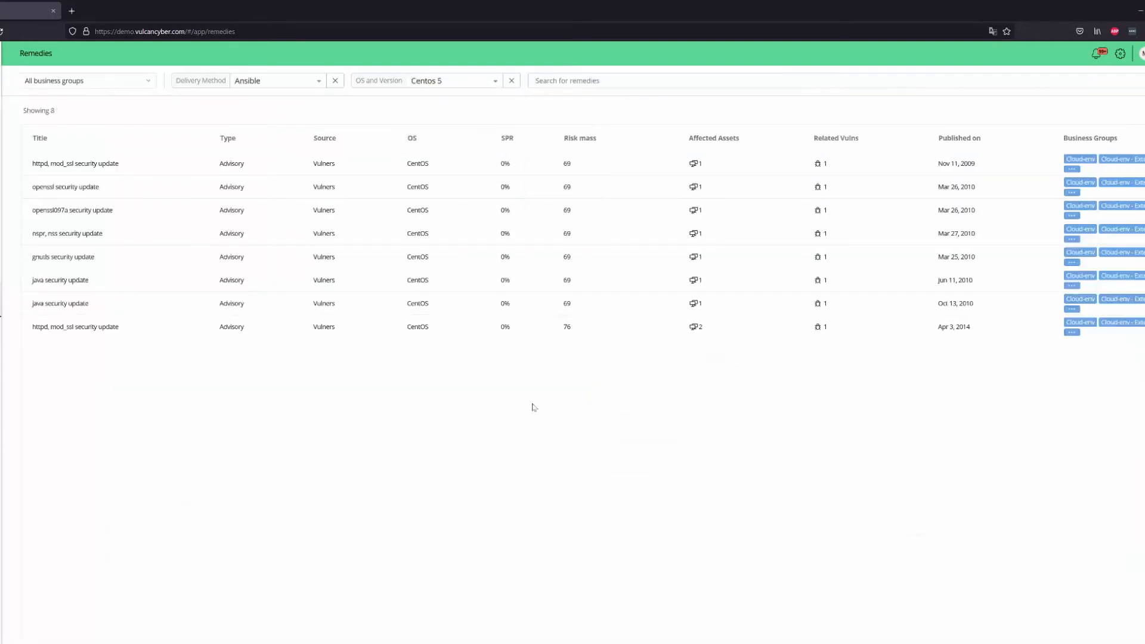
mouse_move(489, 384)
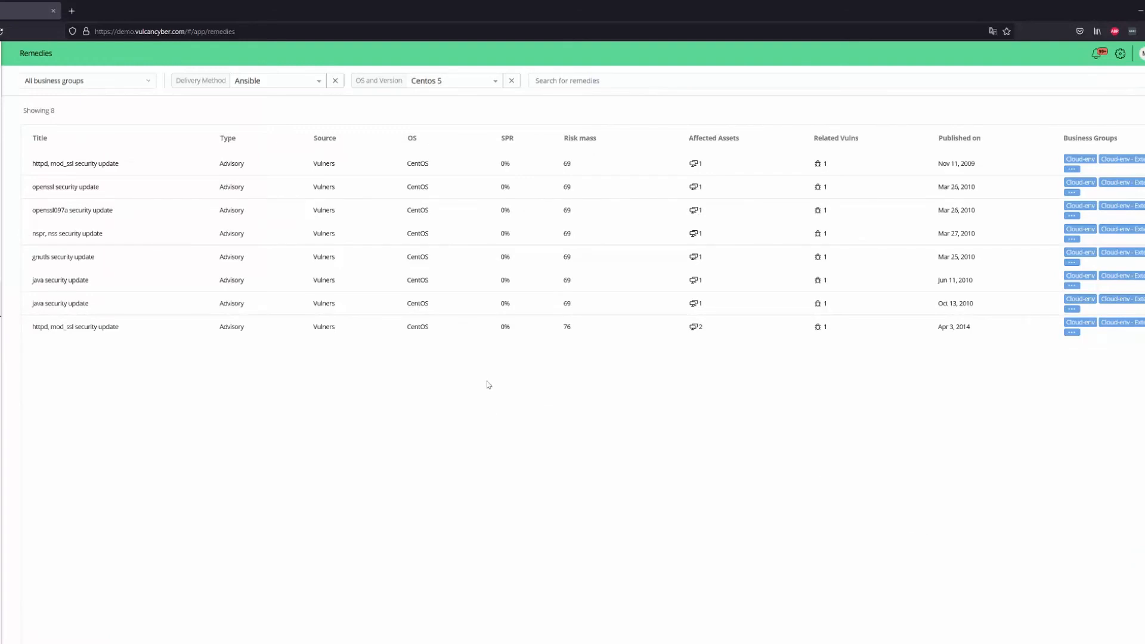
left_click(511, 81)
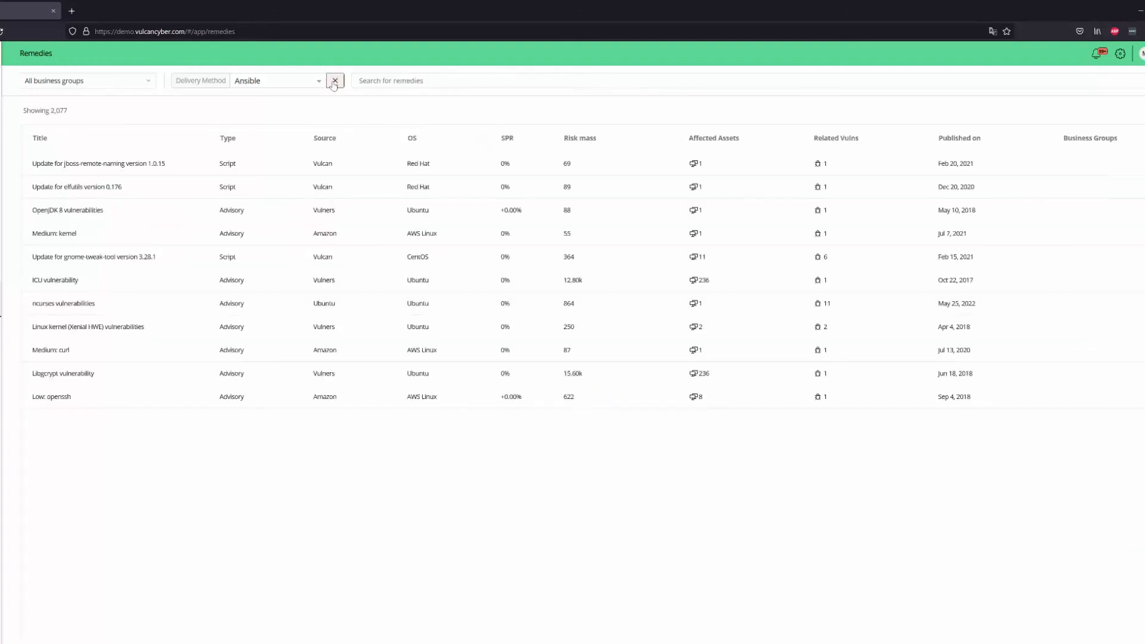
Step: Clear the Ansible filter, sort remedies by SPR, risk mass, affected assets and related vulns, then clear the sort
left_click(334, 81)
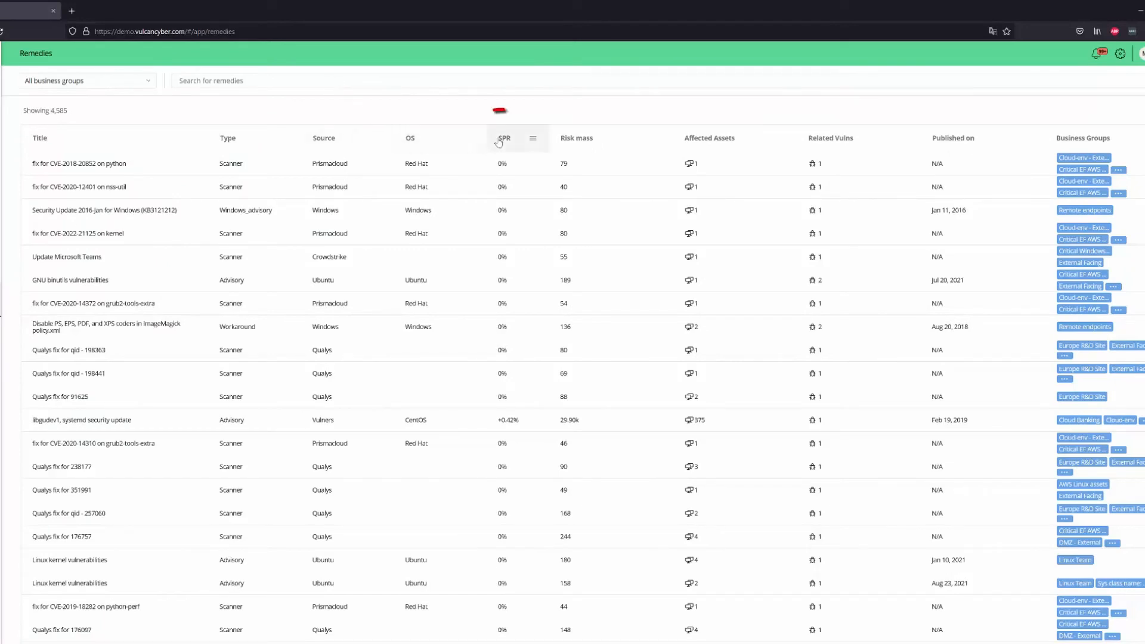
left_click(506, 138)
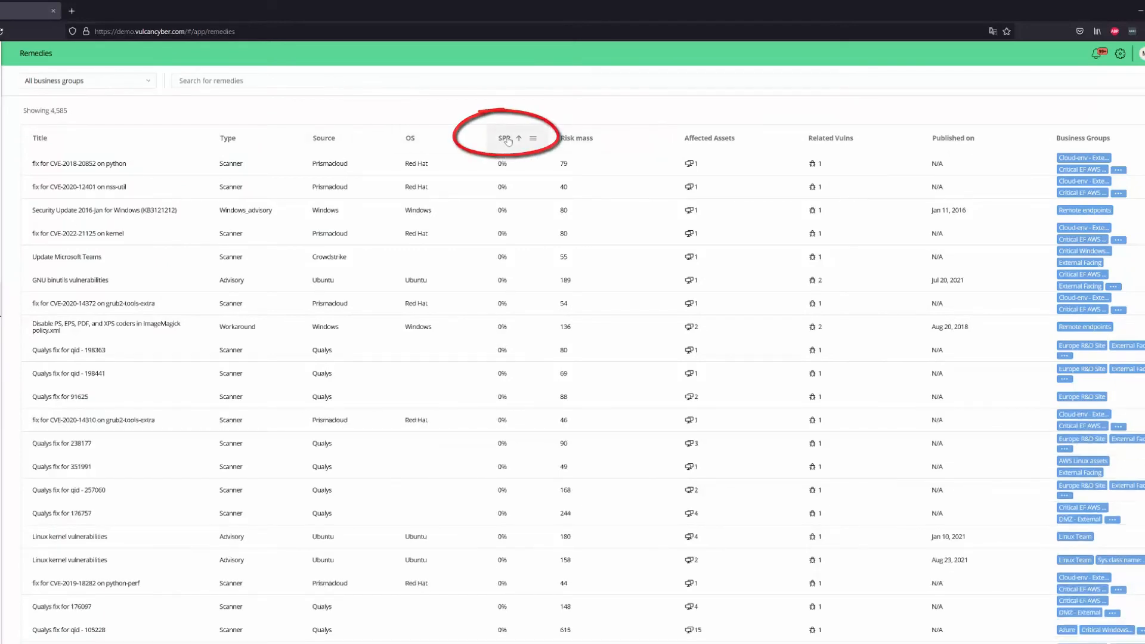
left_click(576, 138)
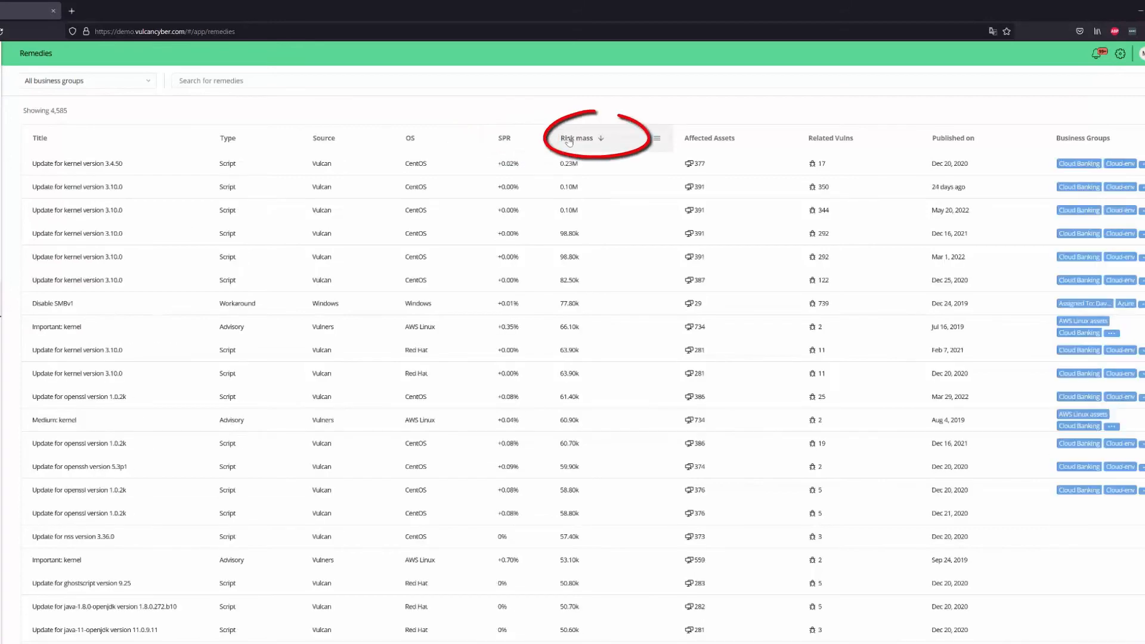
left_click(709, 138)
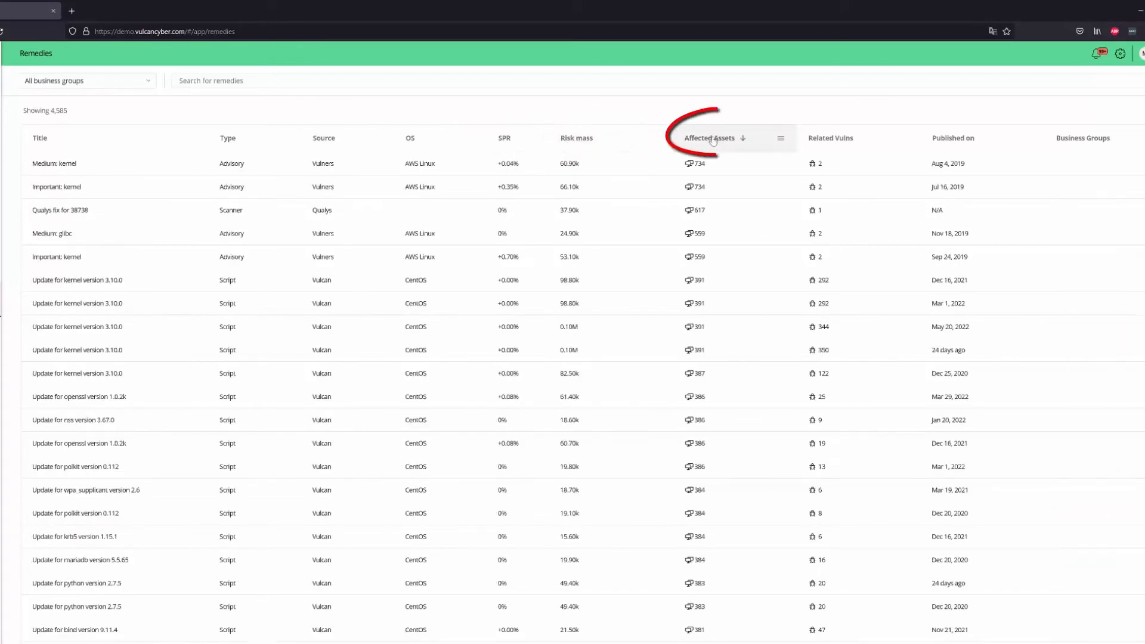
left_click(834, 138)
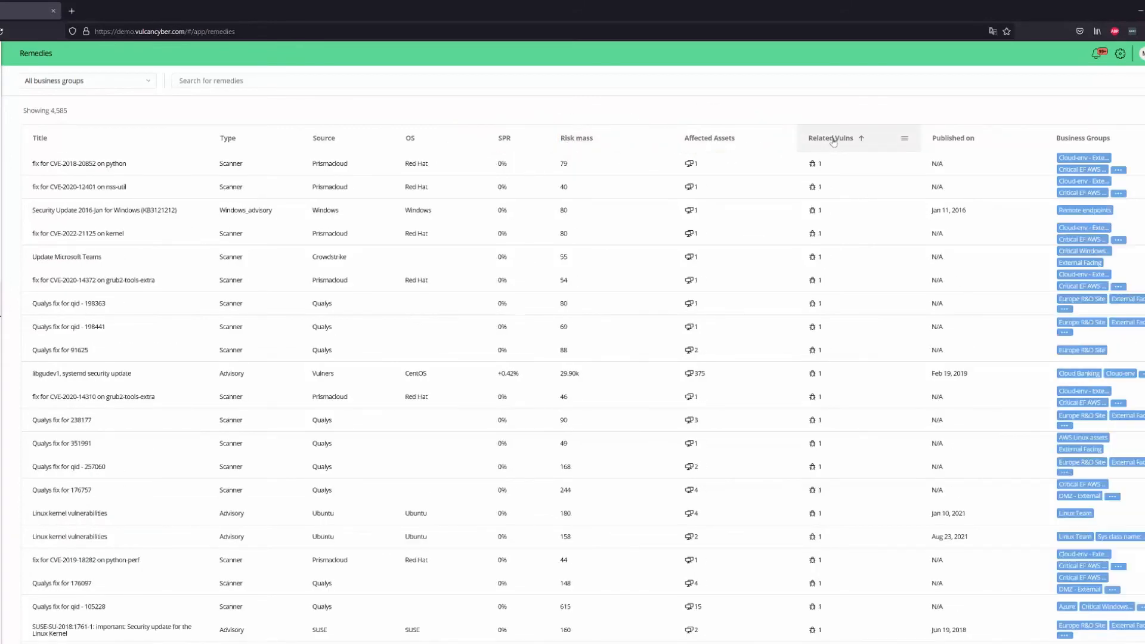
left_click(833, 139)
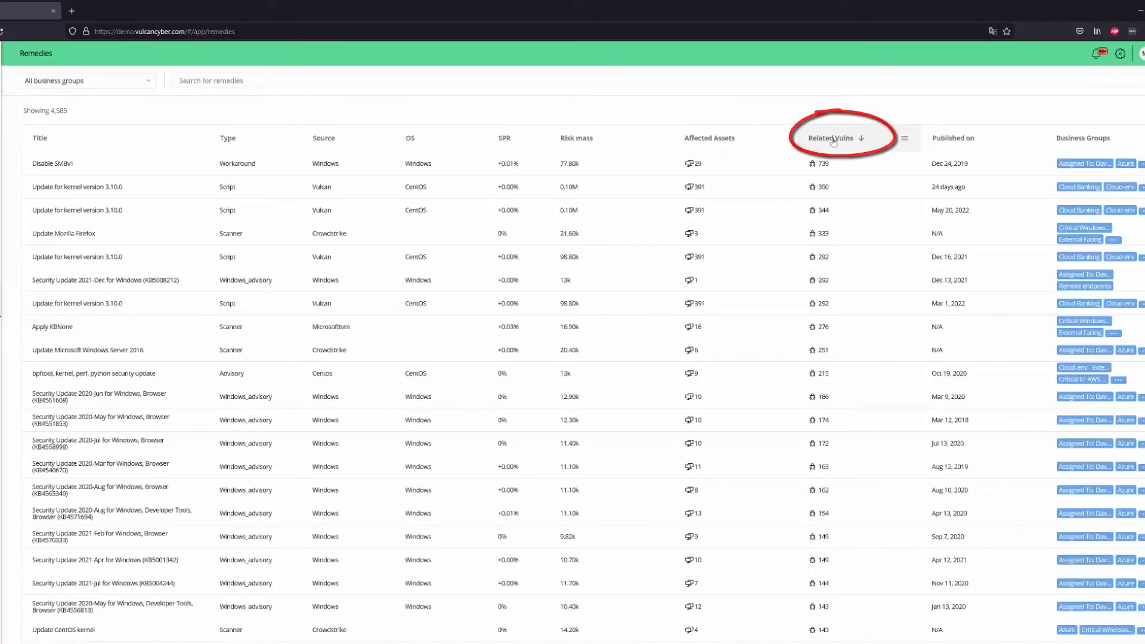
left_click(833, 138)
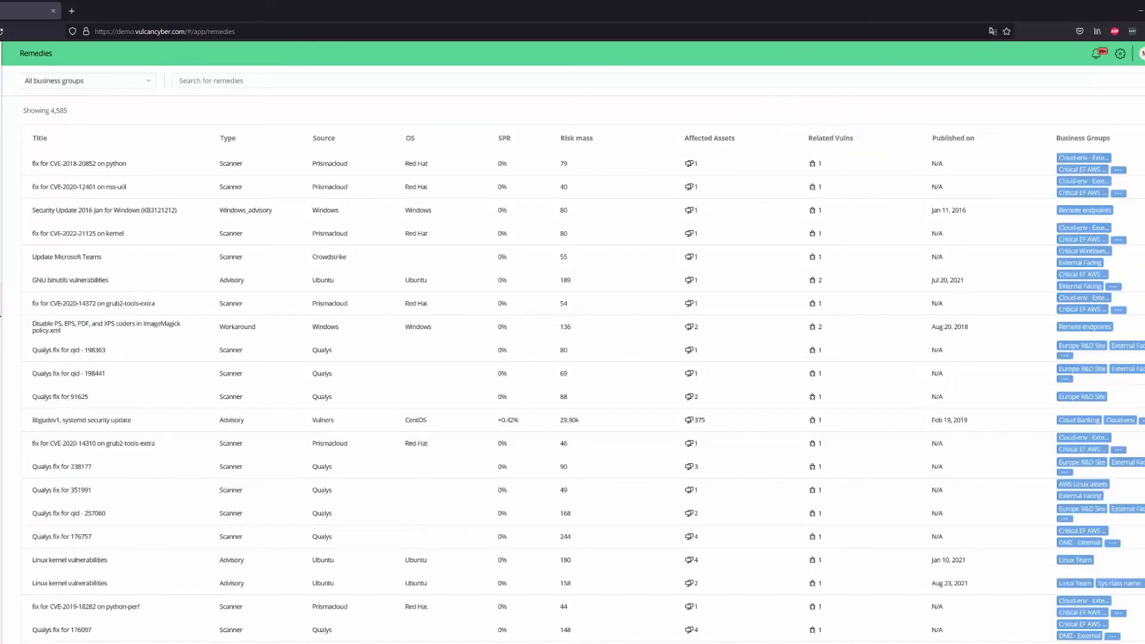
mouse_move(1037, 301)
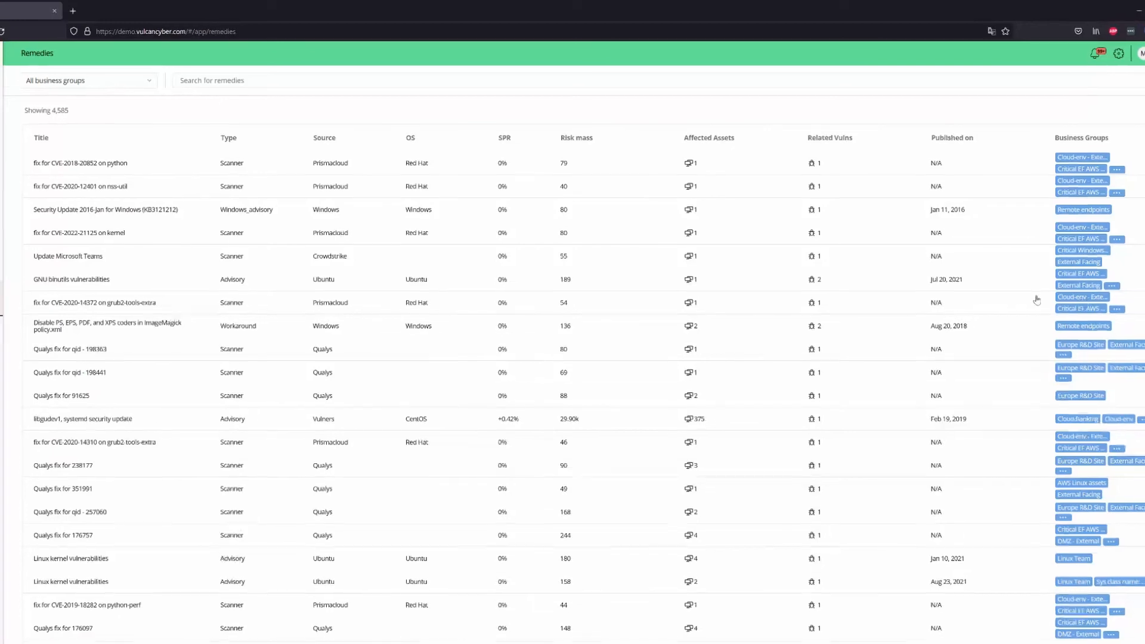
left_click(74, 162)
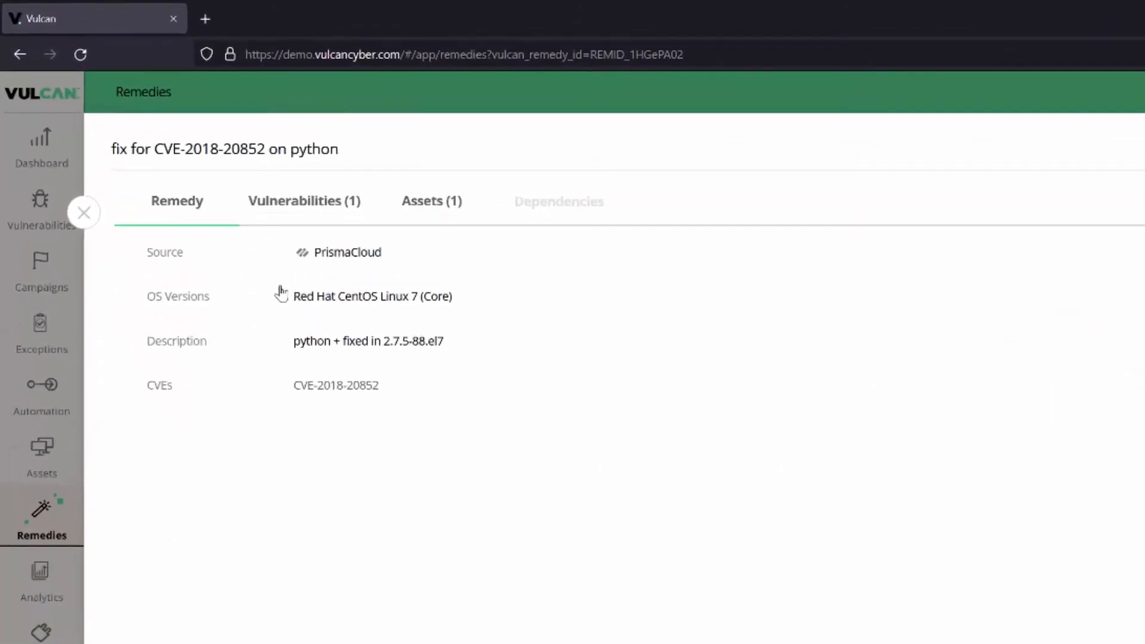
mouse_move(313, 202)
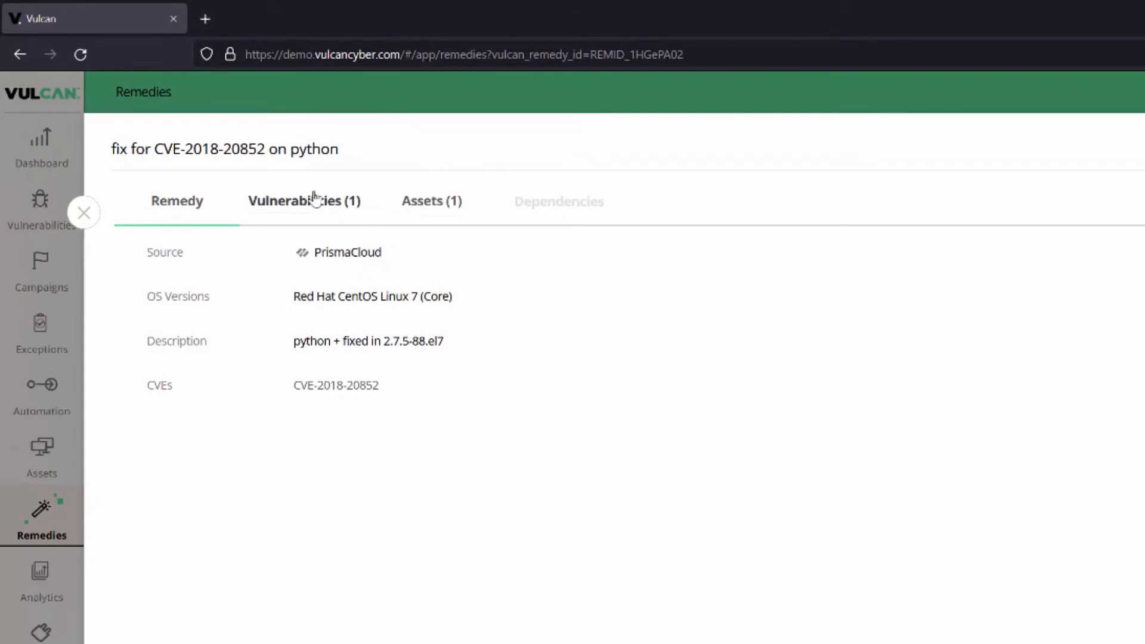
left_click(431, 201)
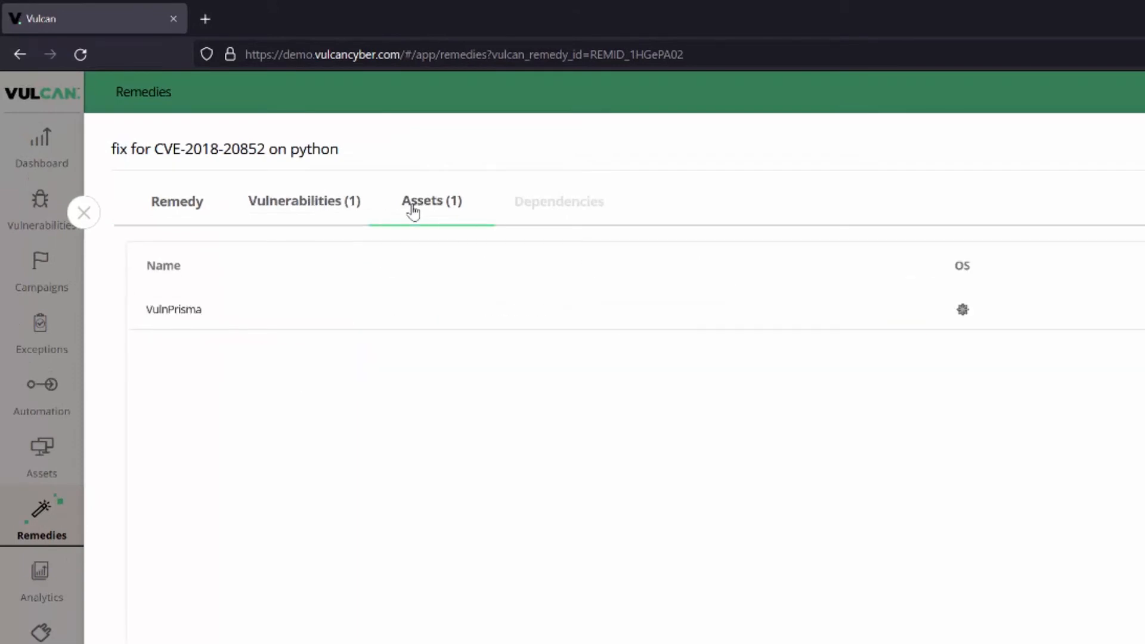
left_click(83, 212)
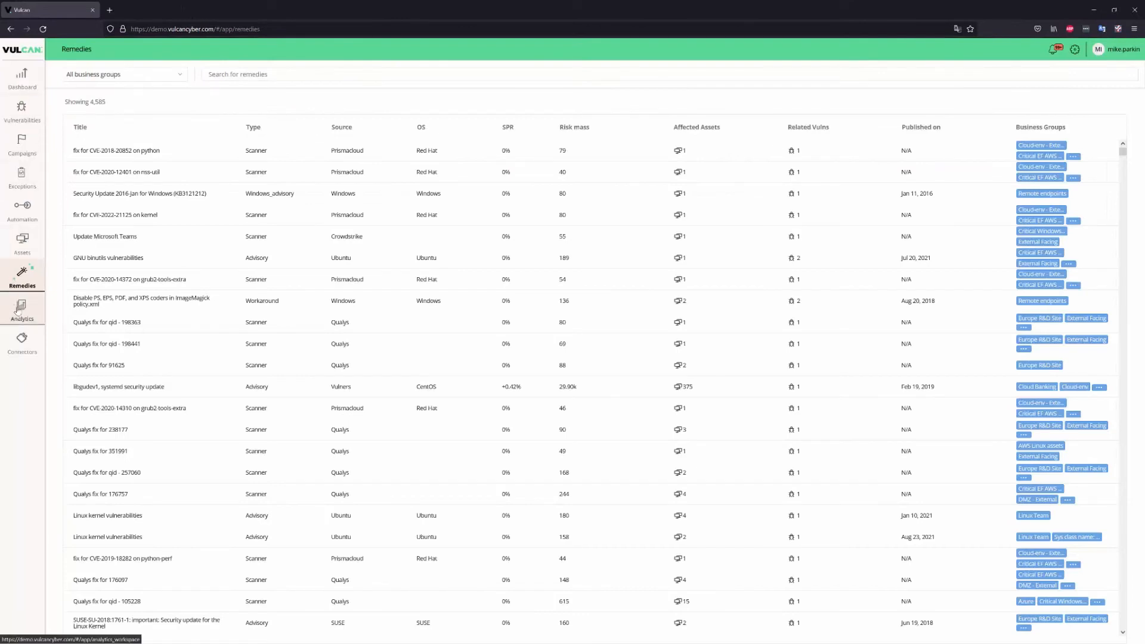
Step: View the Security Posture Rating report (90.6%) from the Analytics Workspace reports catalogue
left_click(21, 307)
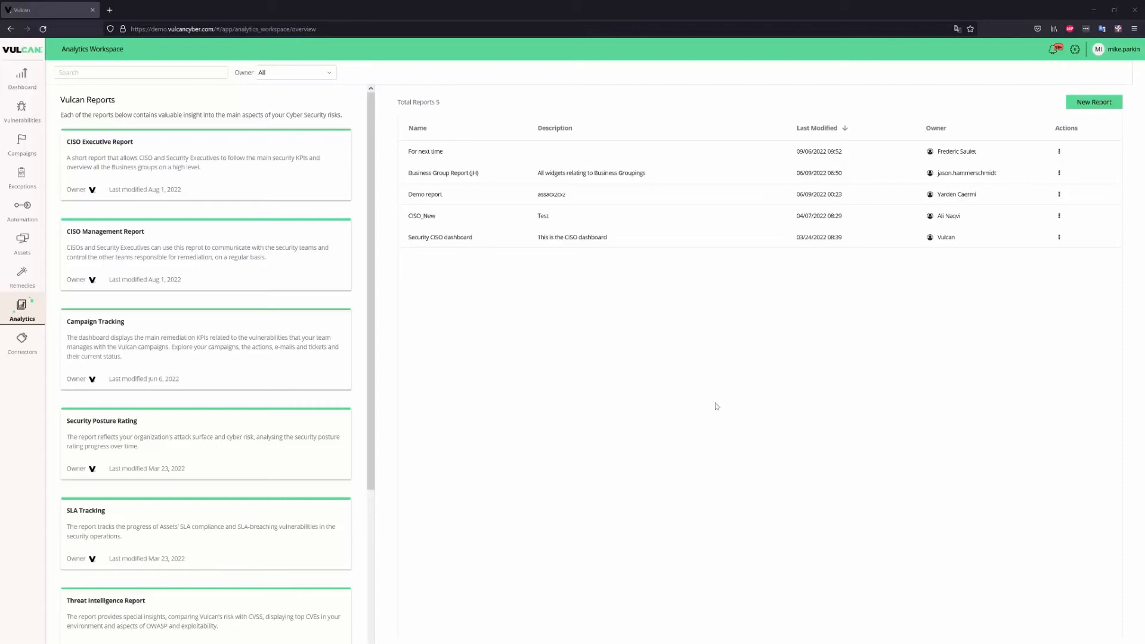
mouse_move(712, 404)
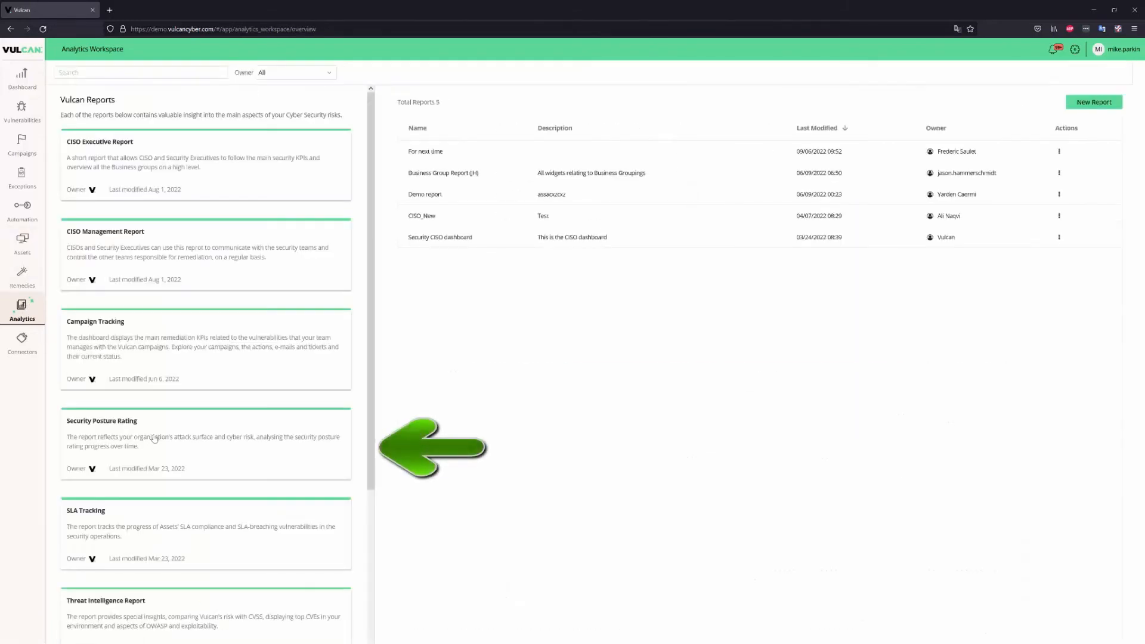
left_click(102, 420)
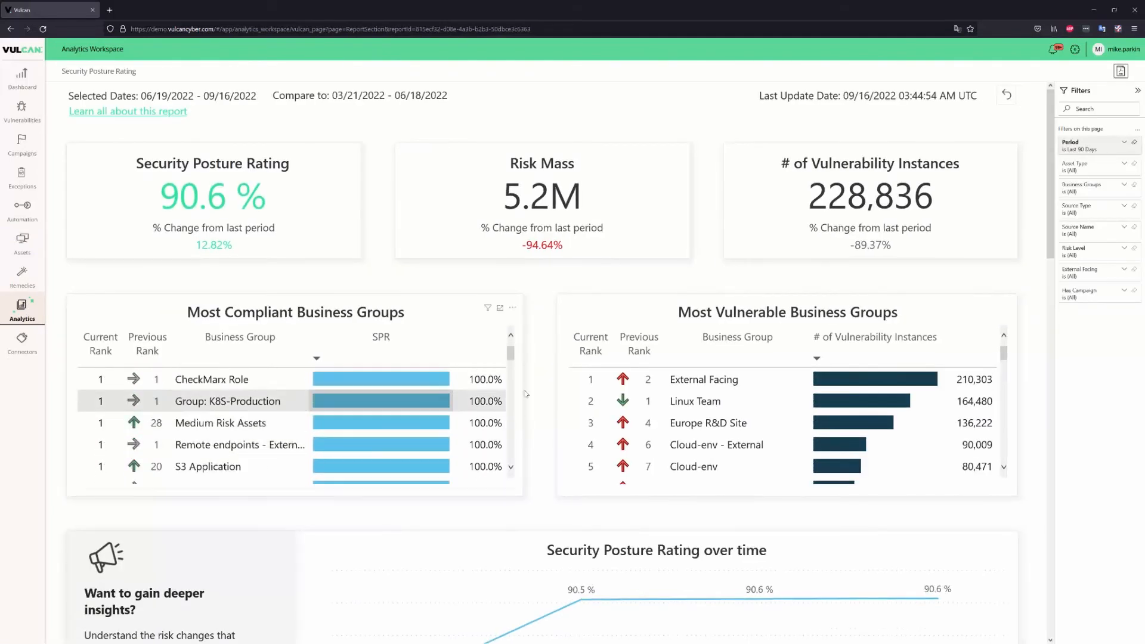
scroll("down", 3)
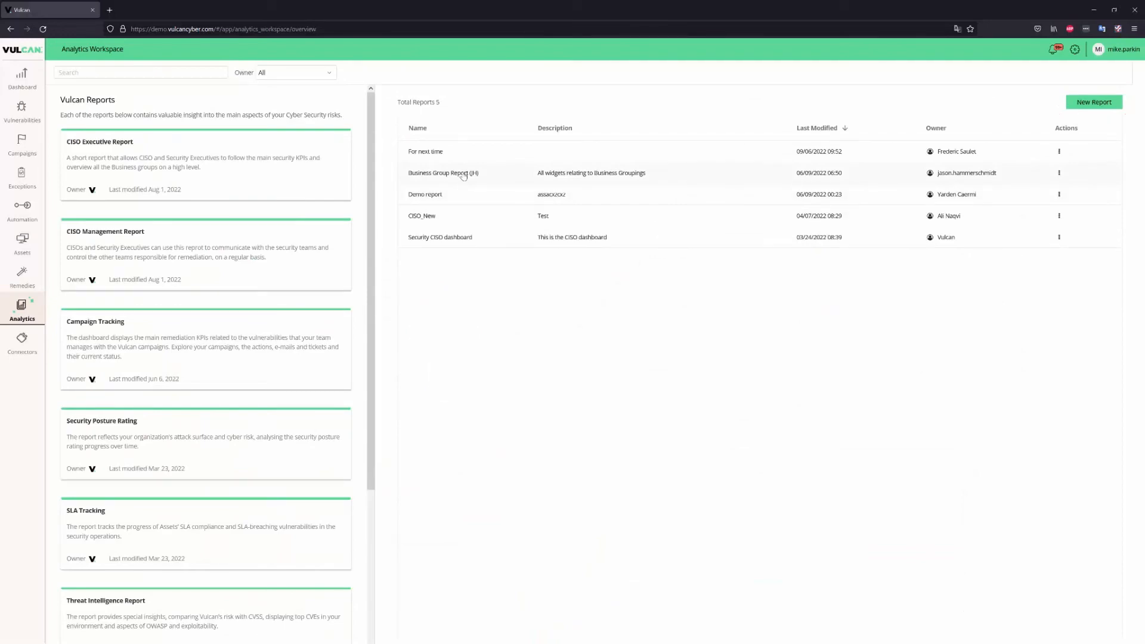
Step: Filter the Business Group Report (JH) to Azure and Cloud Banking, last 14 days, High and Critical risk
left_click(463, 173)
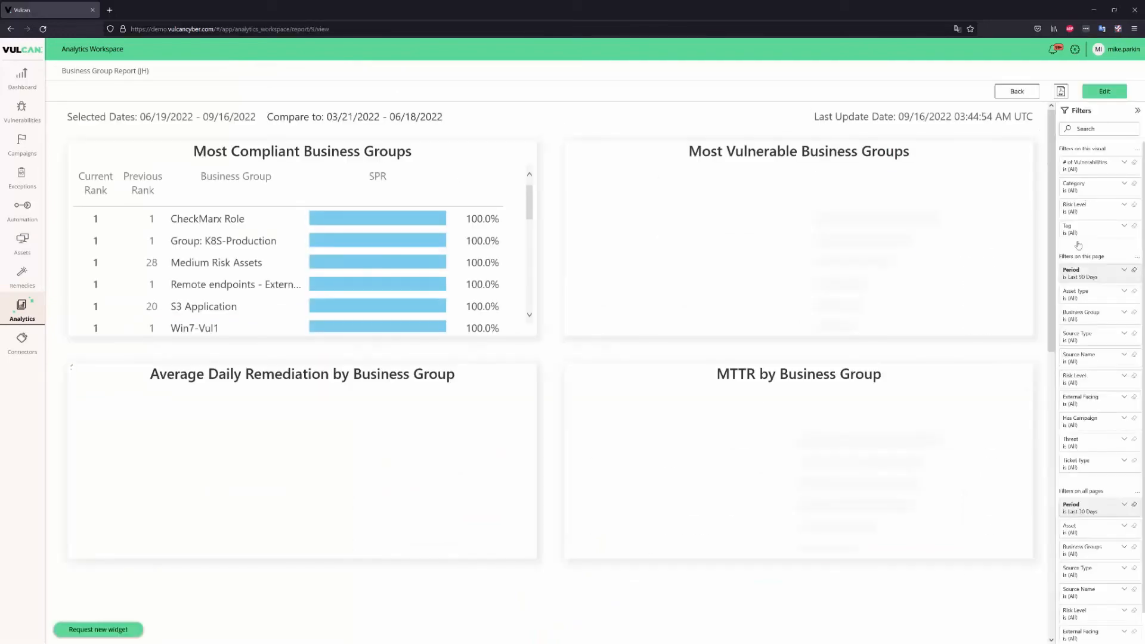
scroll("down", 3)
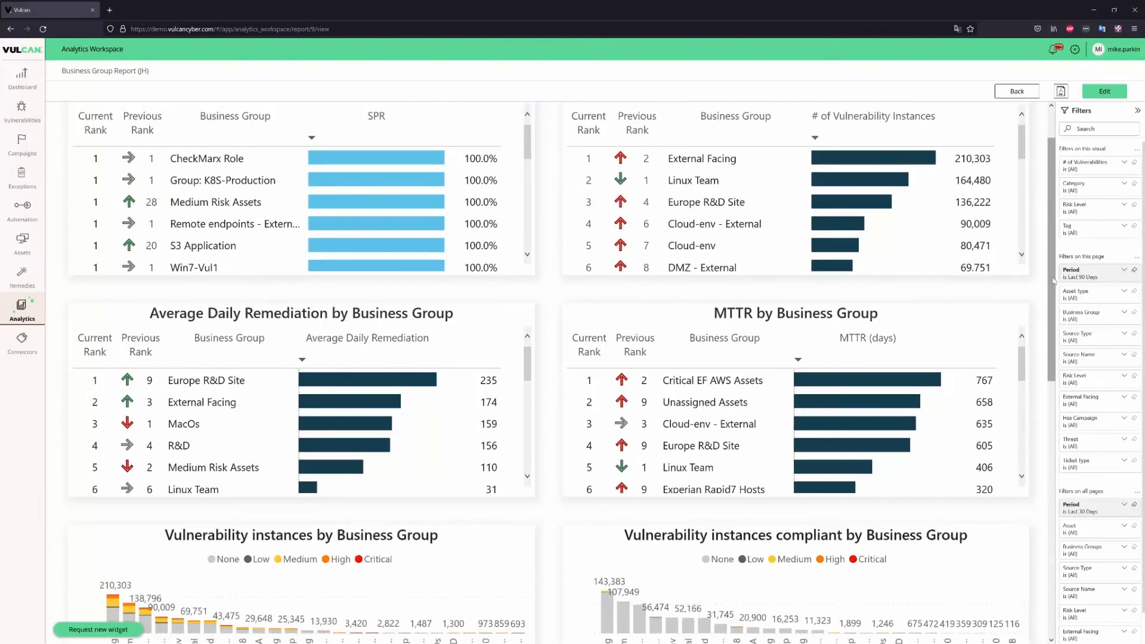
scroll("down", 3)
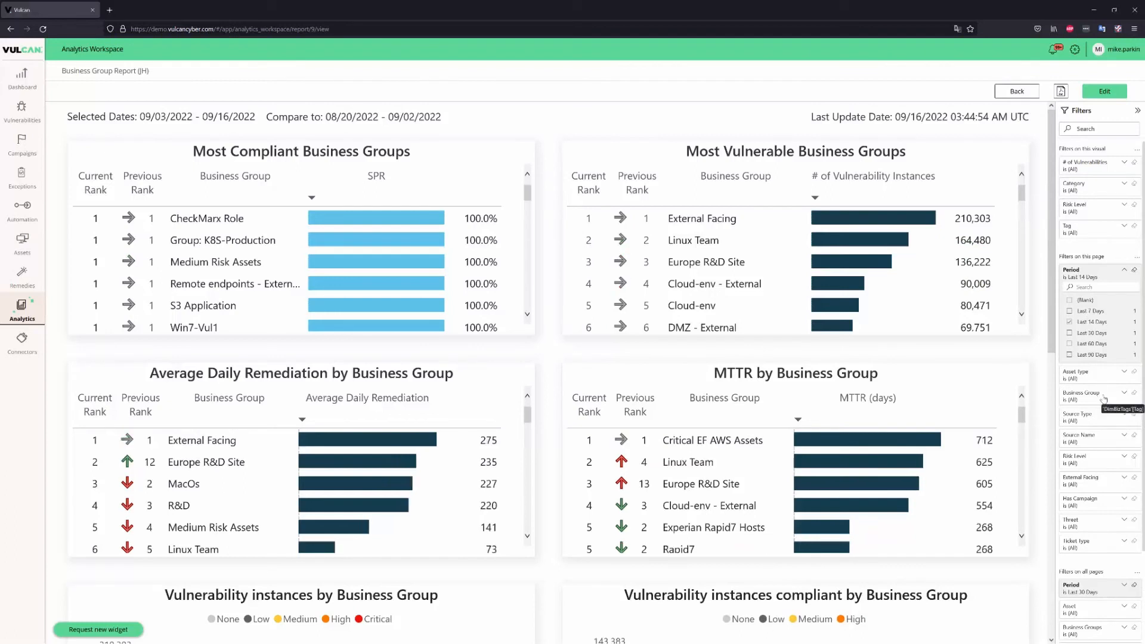
left_click(1119, 392)
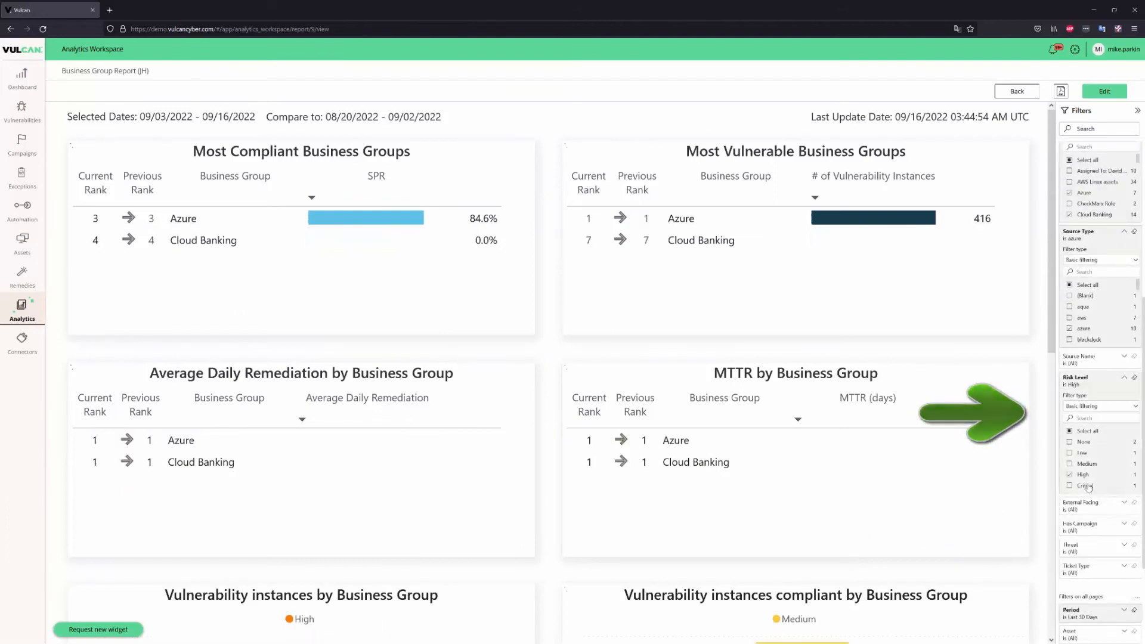
left_click(1066, 484)
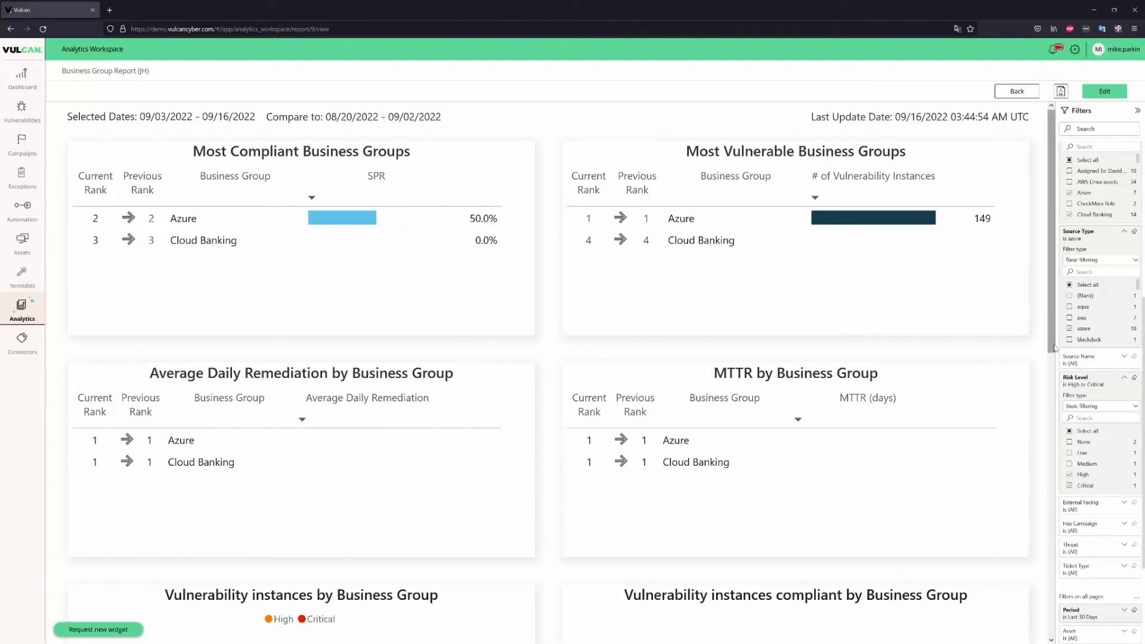
scroll("down", 3)
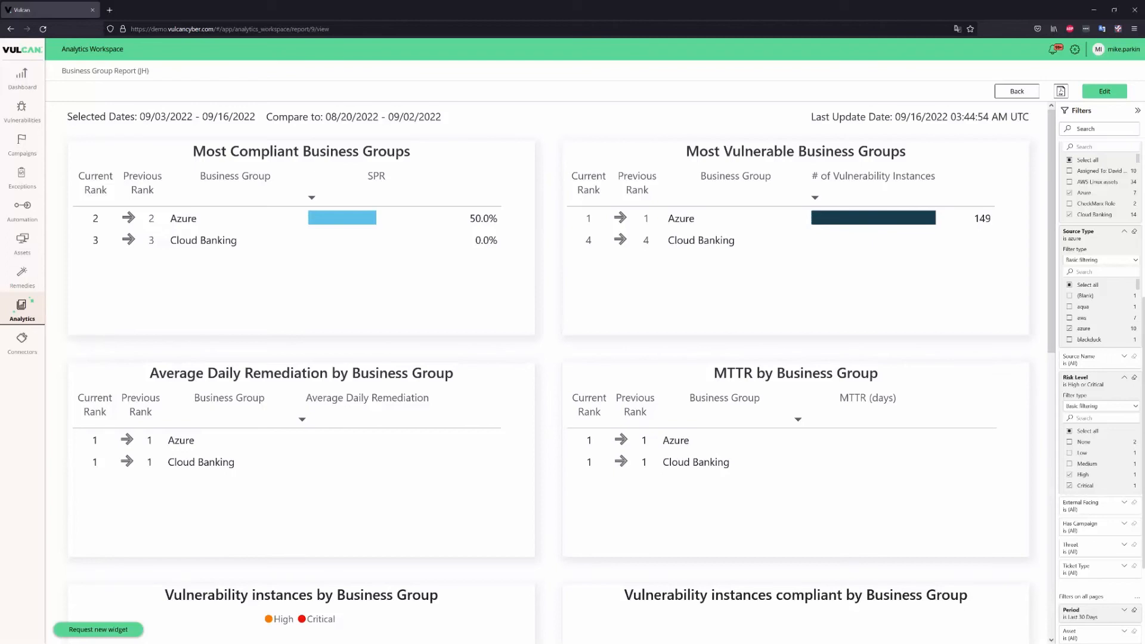
mouse_move(126, 360)
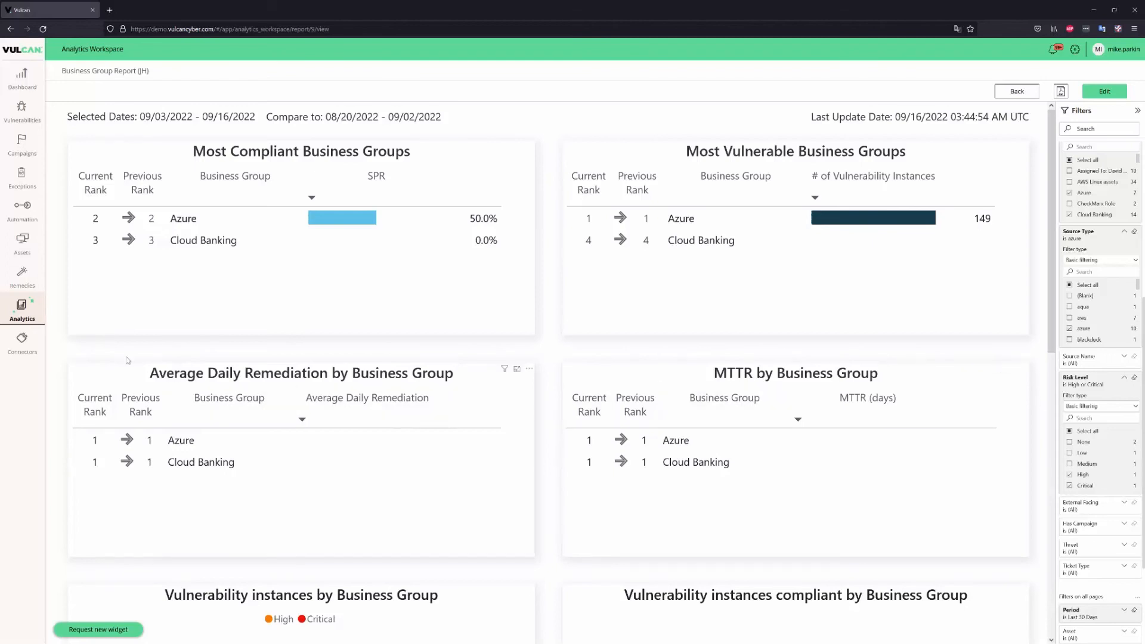
Step: Browse the Connectors page listing AWS Single Account, Aqua, Checkmarx and CrowdStrike integrations
left_click(21, 340)
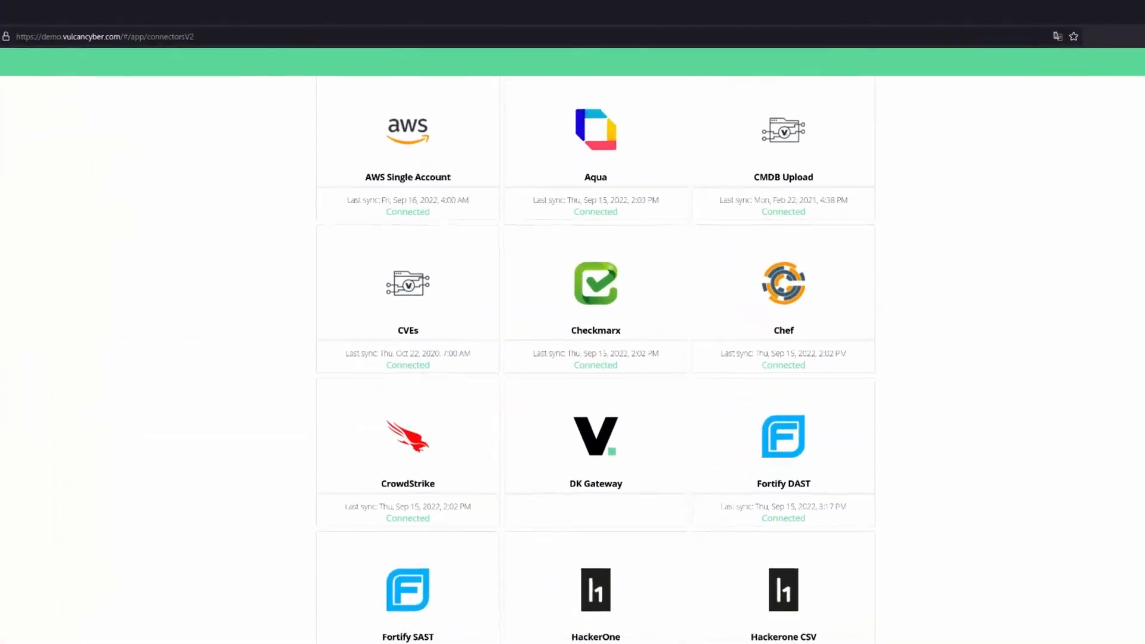
scroll("down", 3)
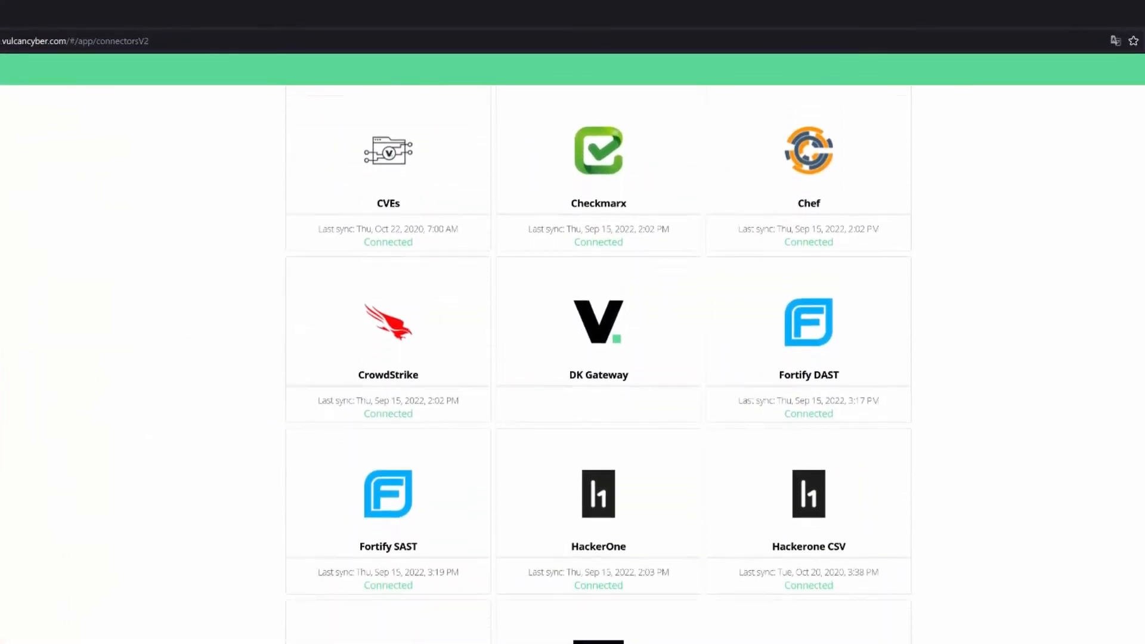
scroll("down", 3)
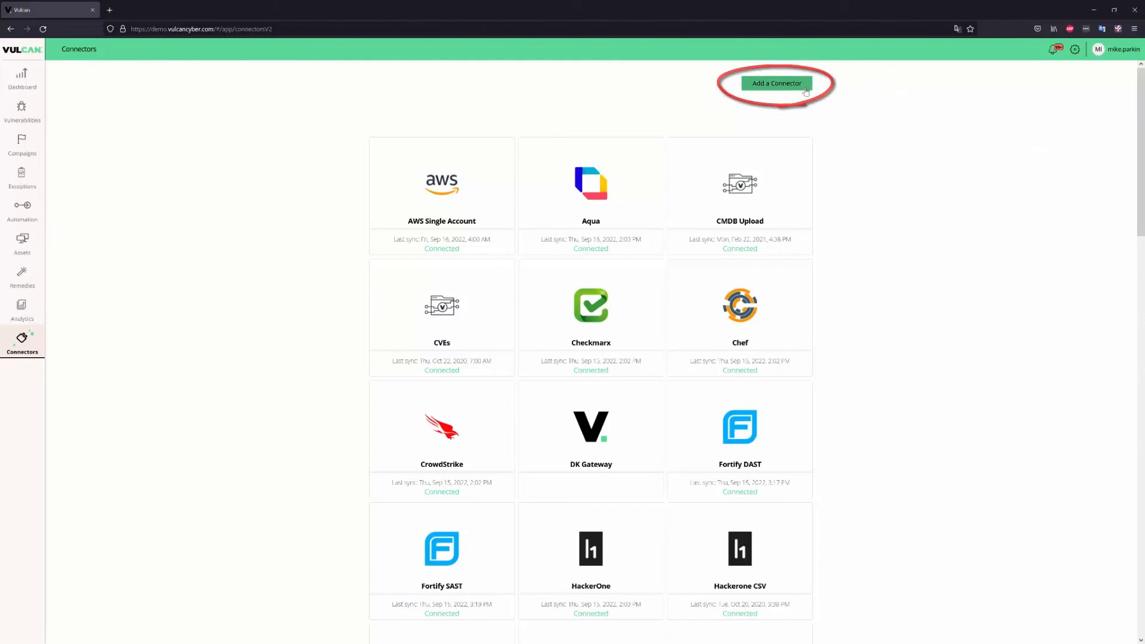
Step: Start an Azure connector without creating it, then return to the main Dashboard overview
left_click(776, 83)
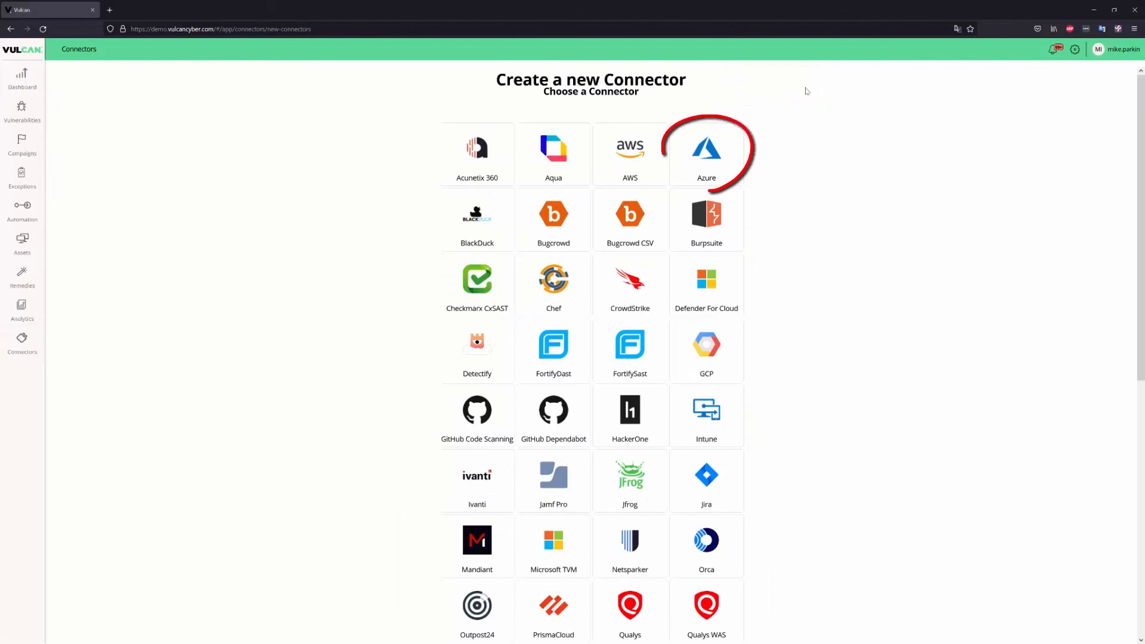
left_click(706, 149)
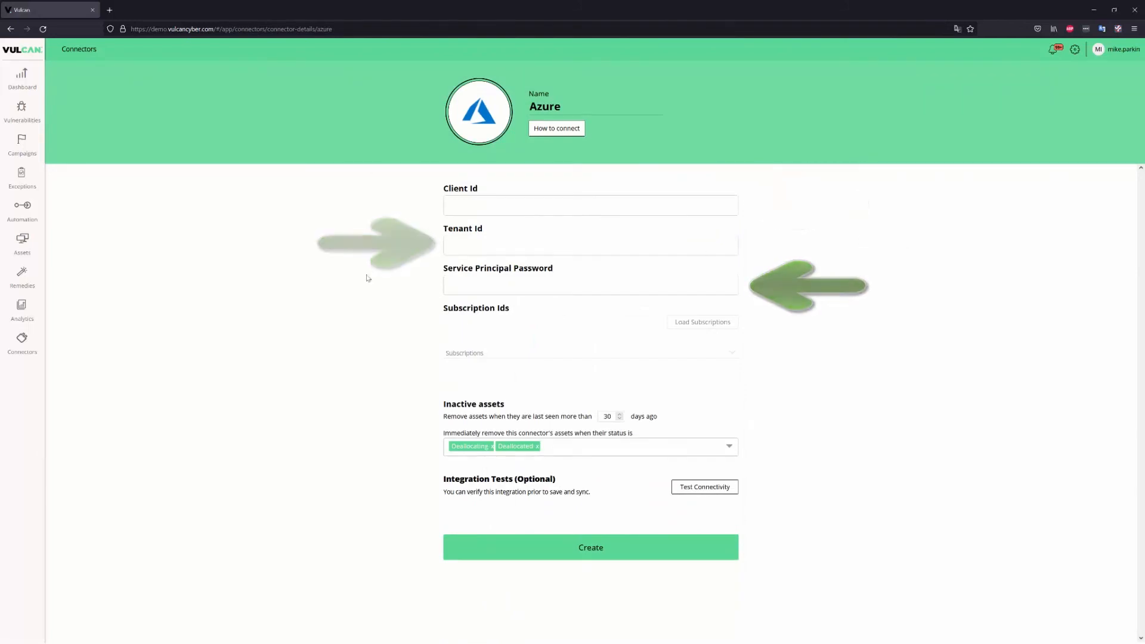
left_click(21, 343)
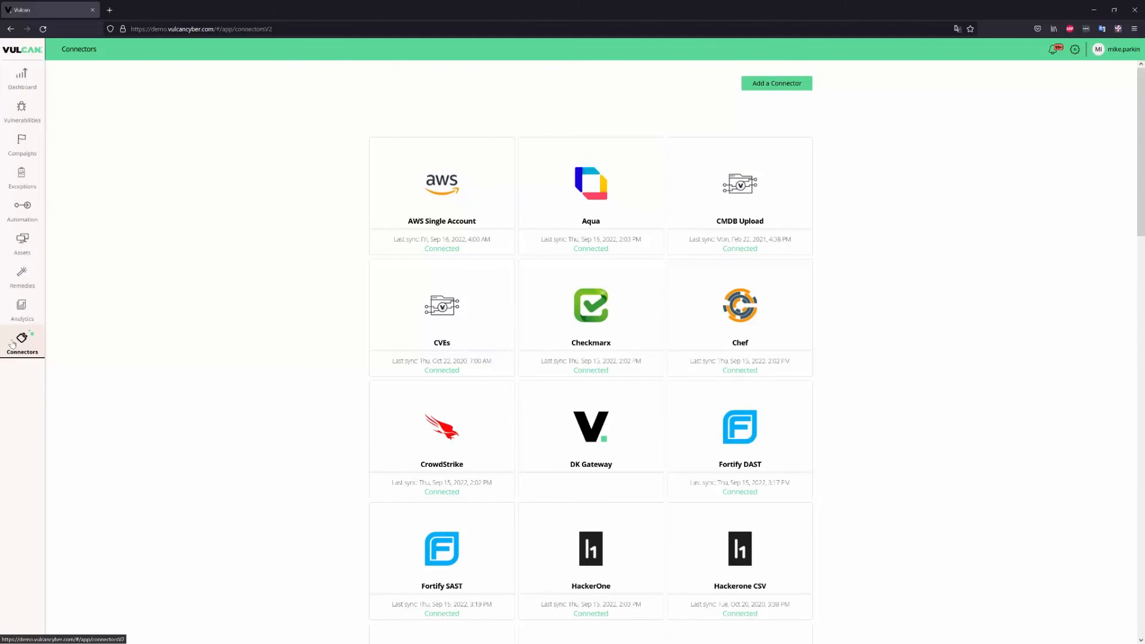
left_click(22, 77)
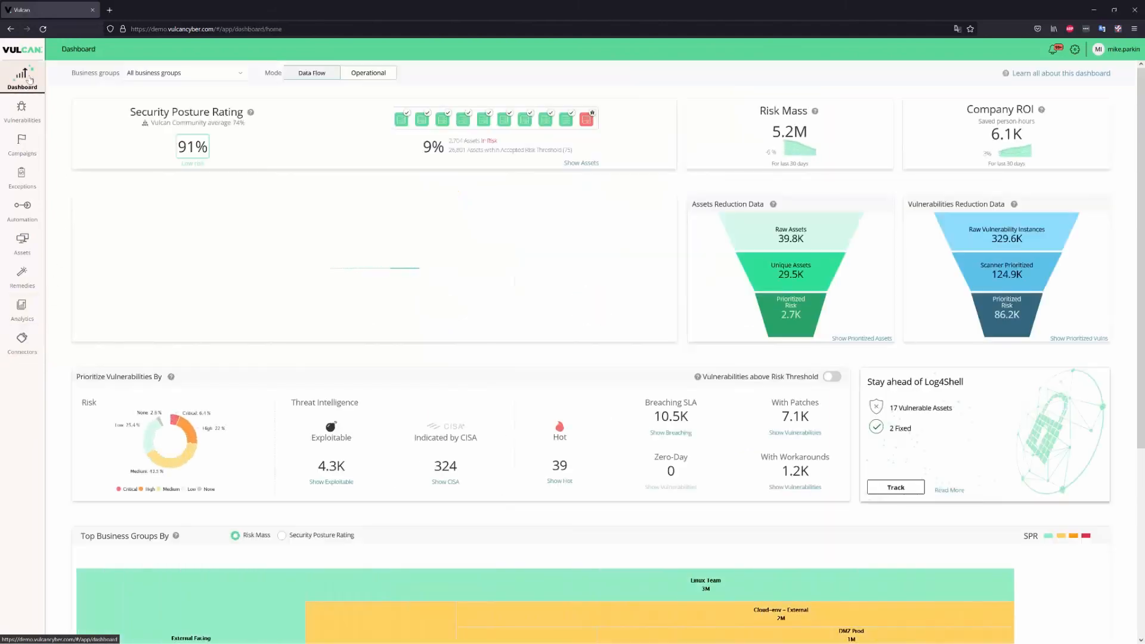